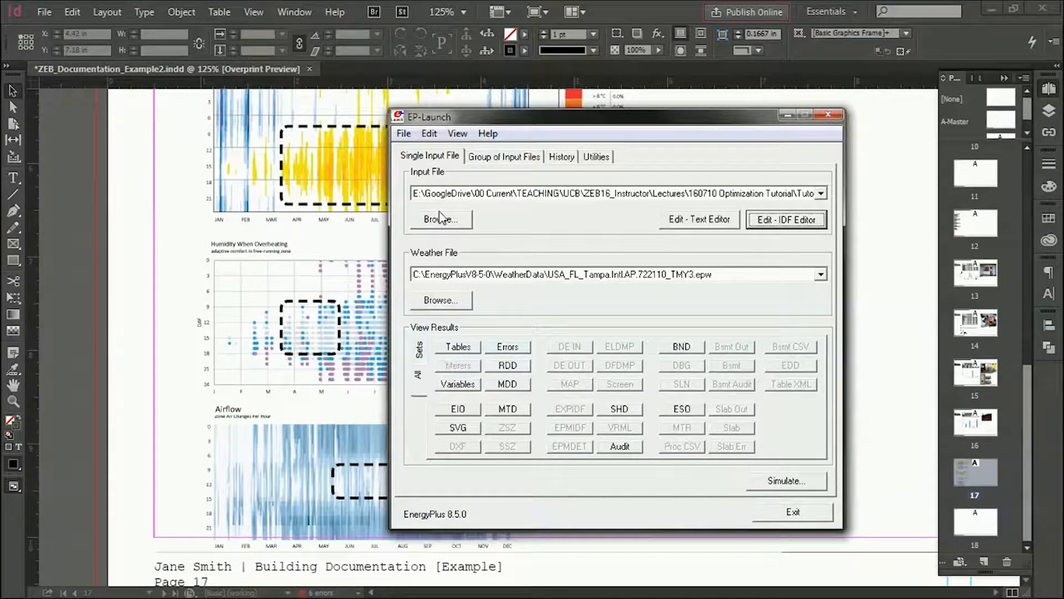
Step: Load 20_Baseline 01.idf from the Tutorial folder as EP-Launch's input file
left_click(439, 218)
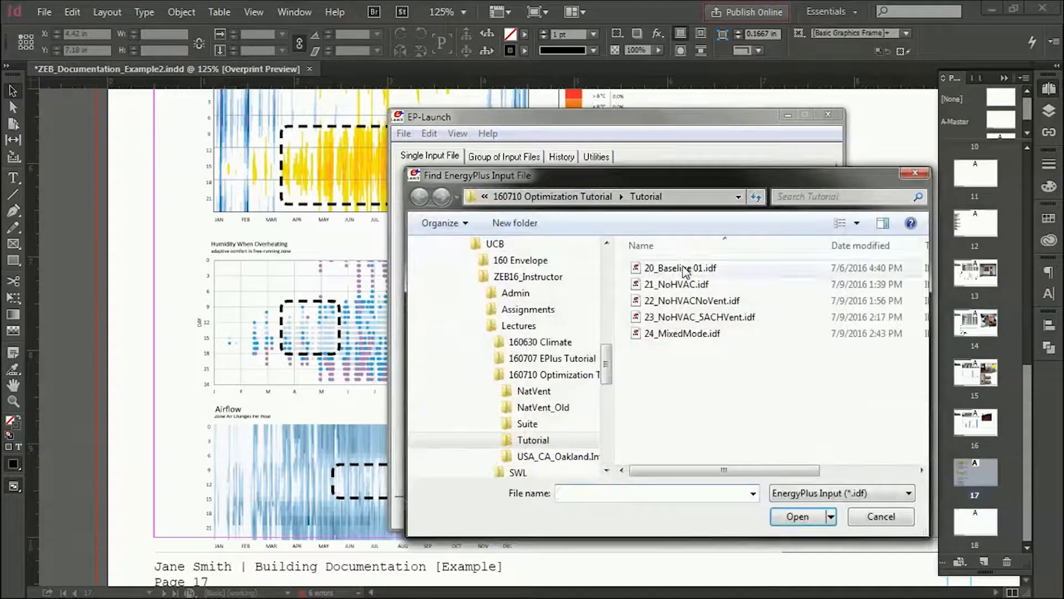
left_click(679, 268)
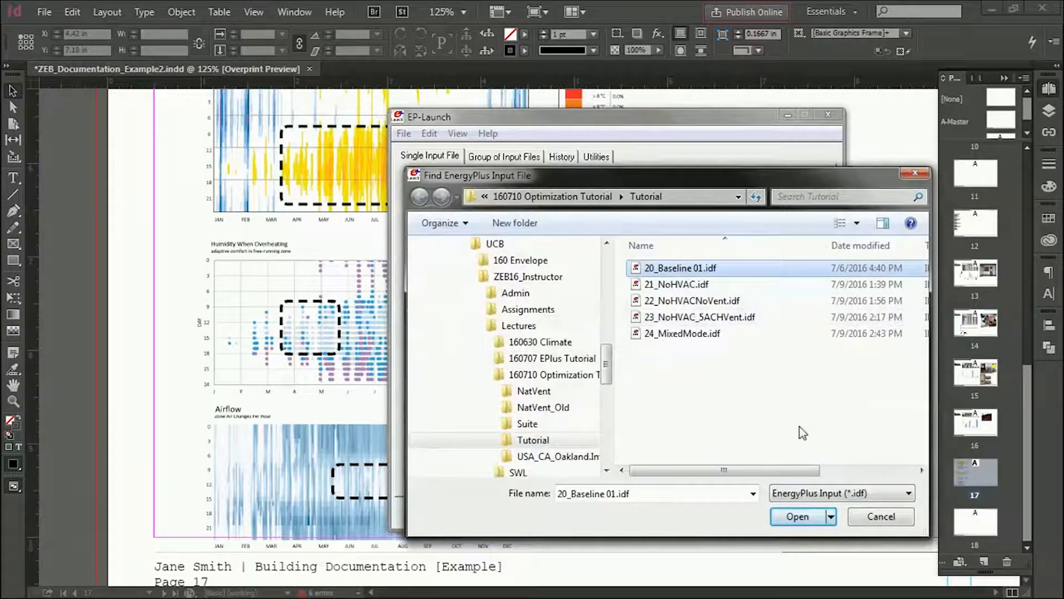
left_click(797, 517)
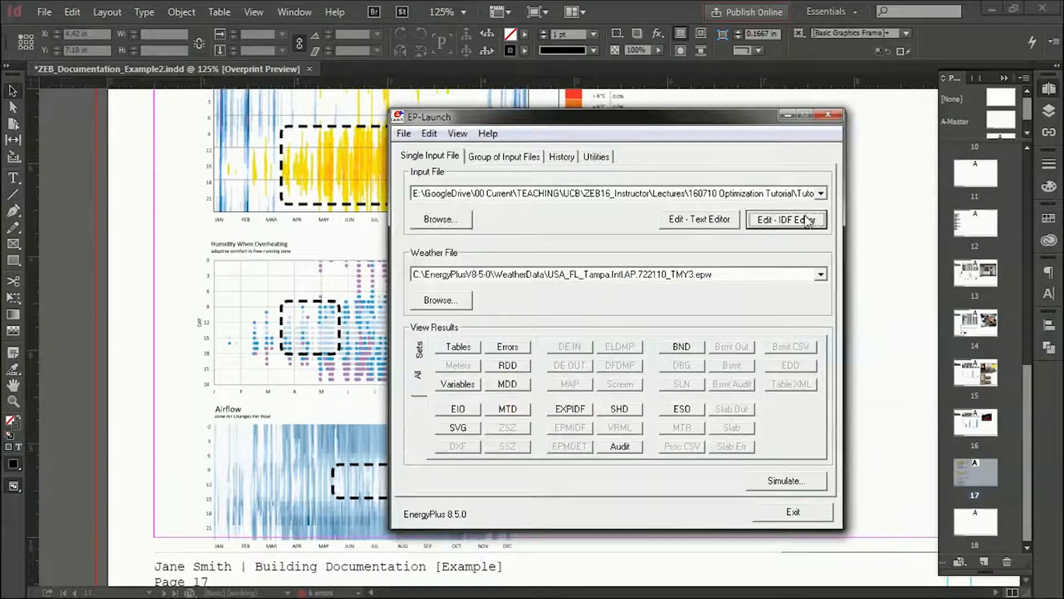
Step: Open the model in IDF Editor and Save As 24_MixedMode.idf, overwriting the existing file
left_click(786, 220)
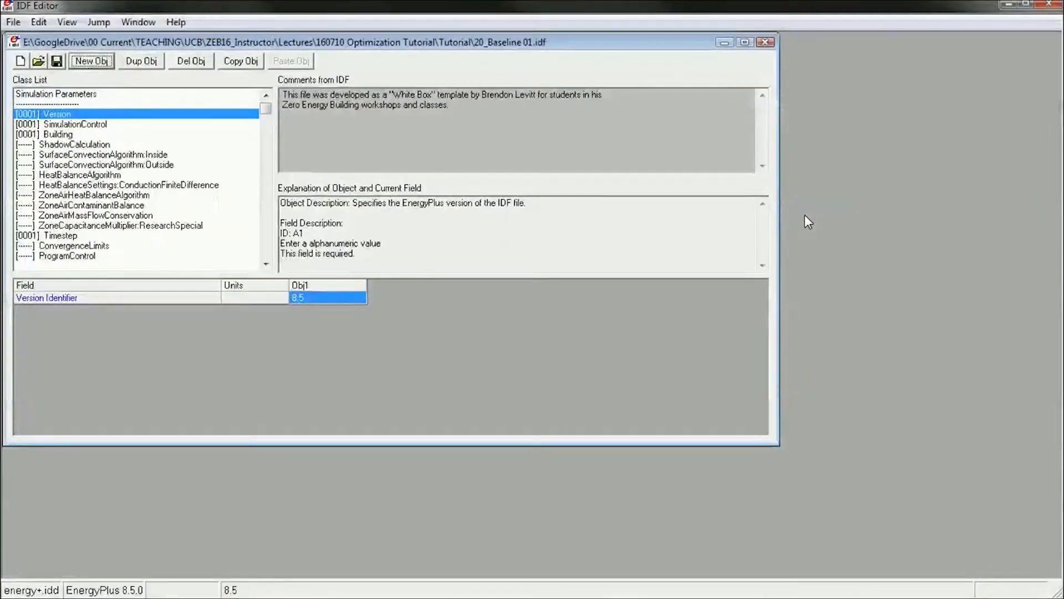
left_click(12, 22)
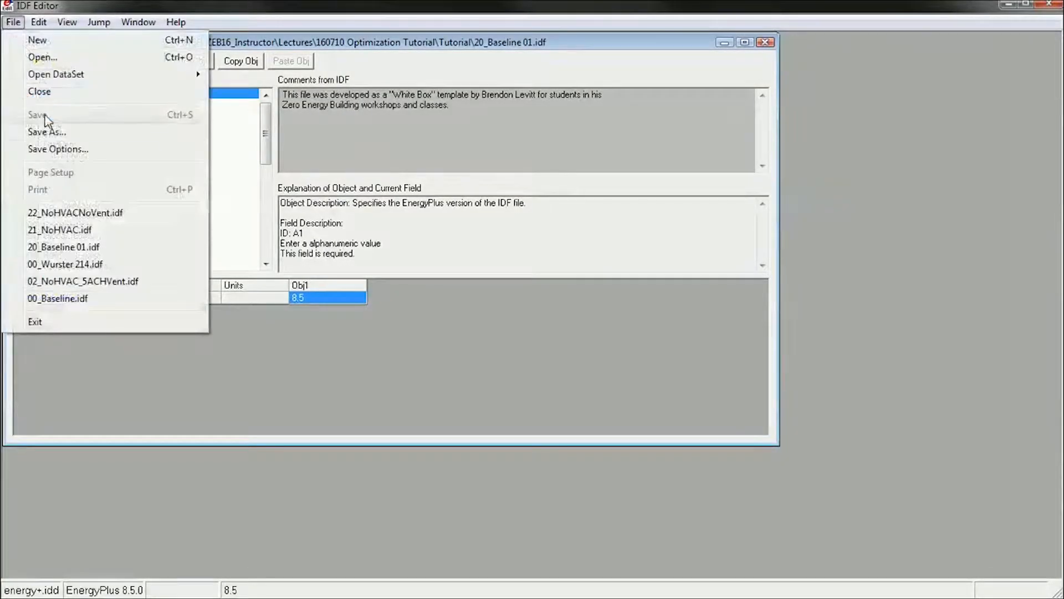
left_click(46, 132)
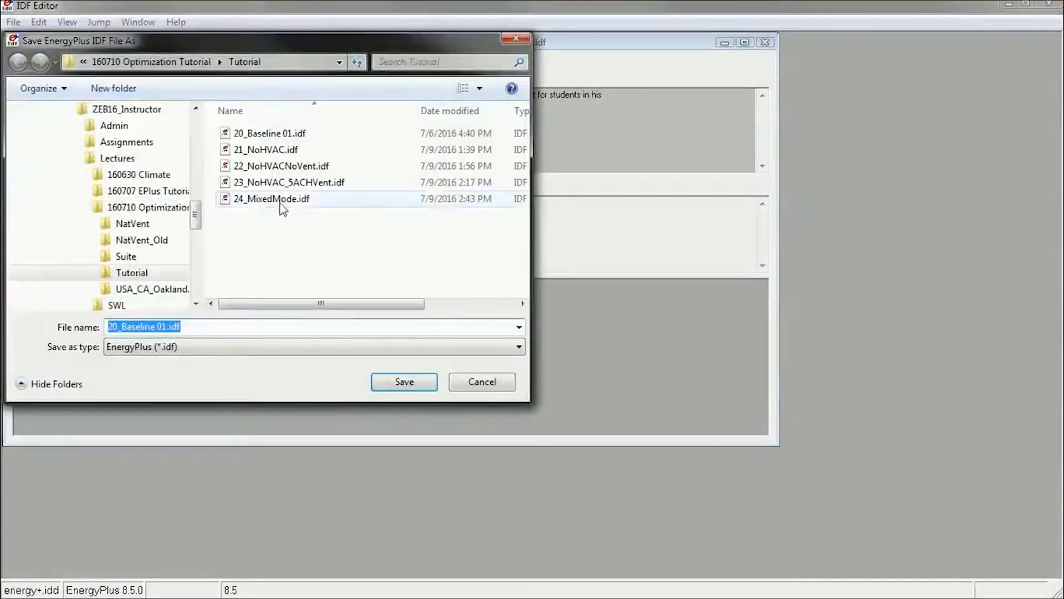
left_click(403, 380)
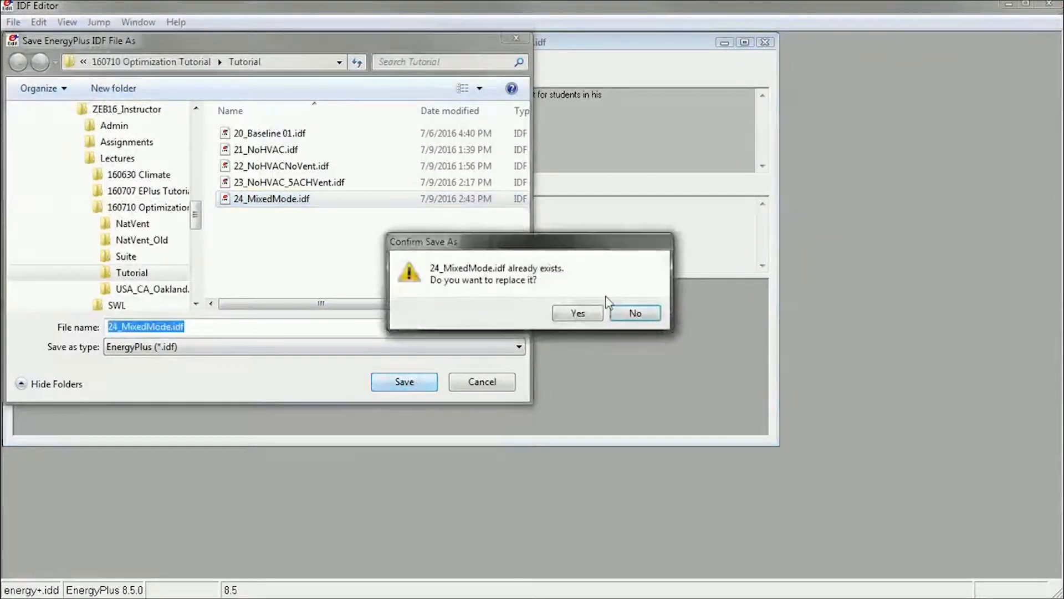
left_click(577, 313)
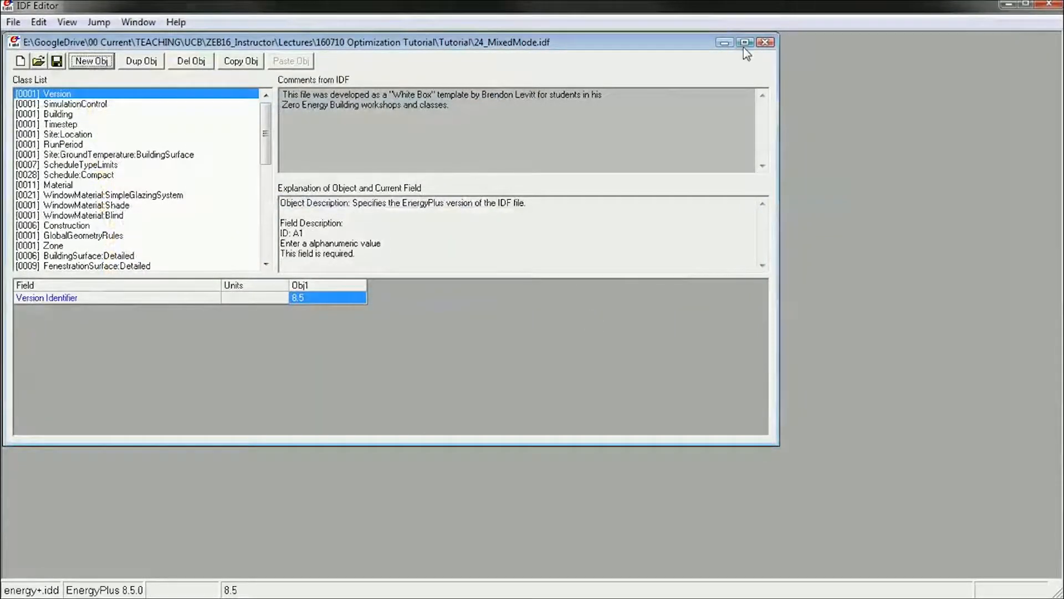
Step: Maximize the editor and list the ZoneVentilation:WindandStackOpenArea objects
left_click(744, 42)
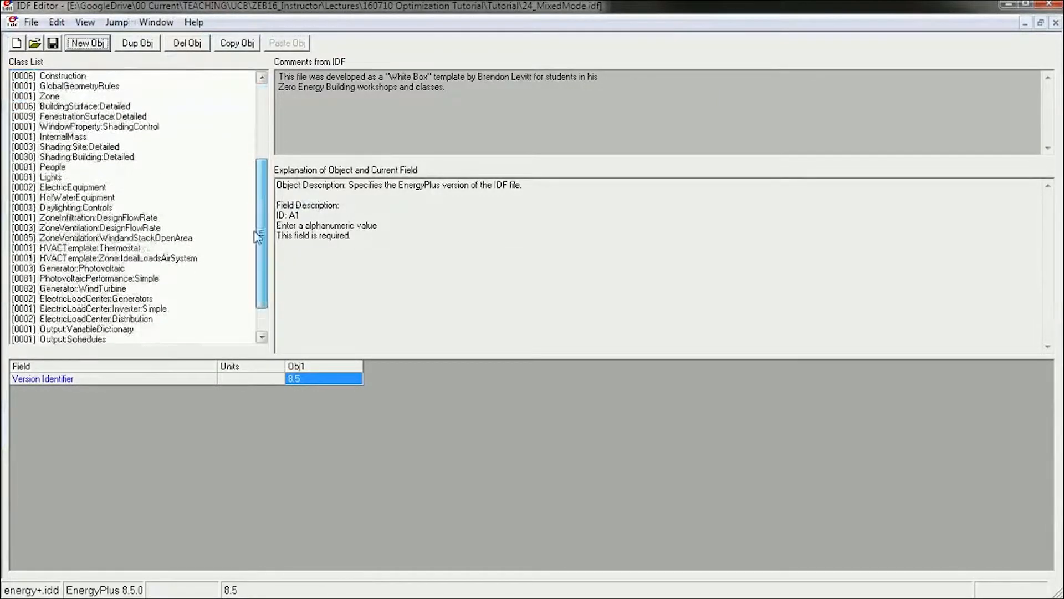
left_click(116, 238)
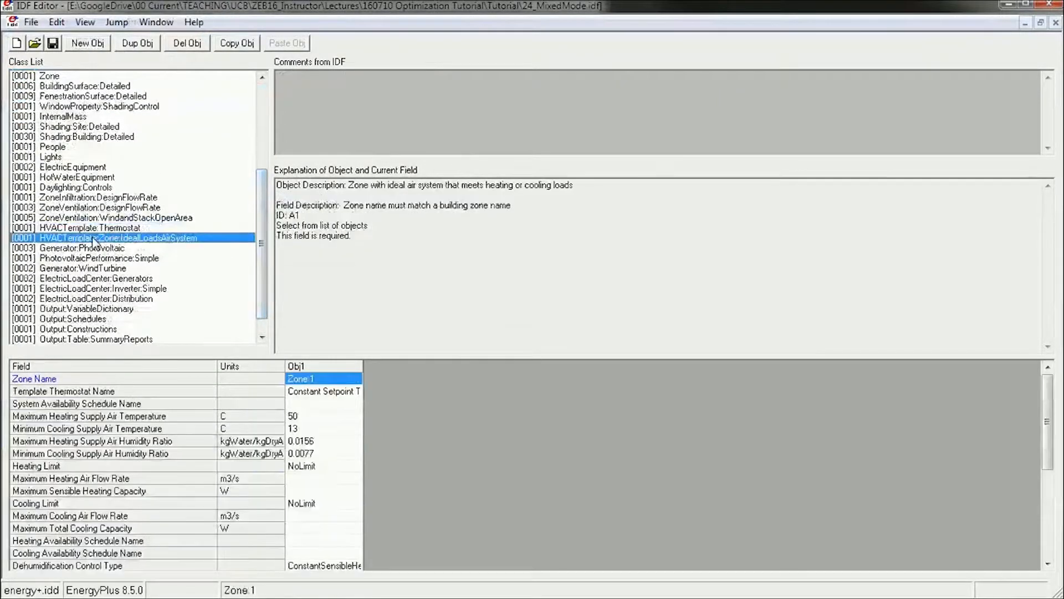
left_click(115, 217)
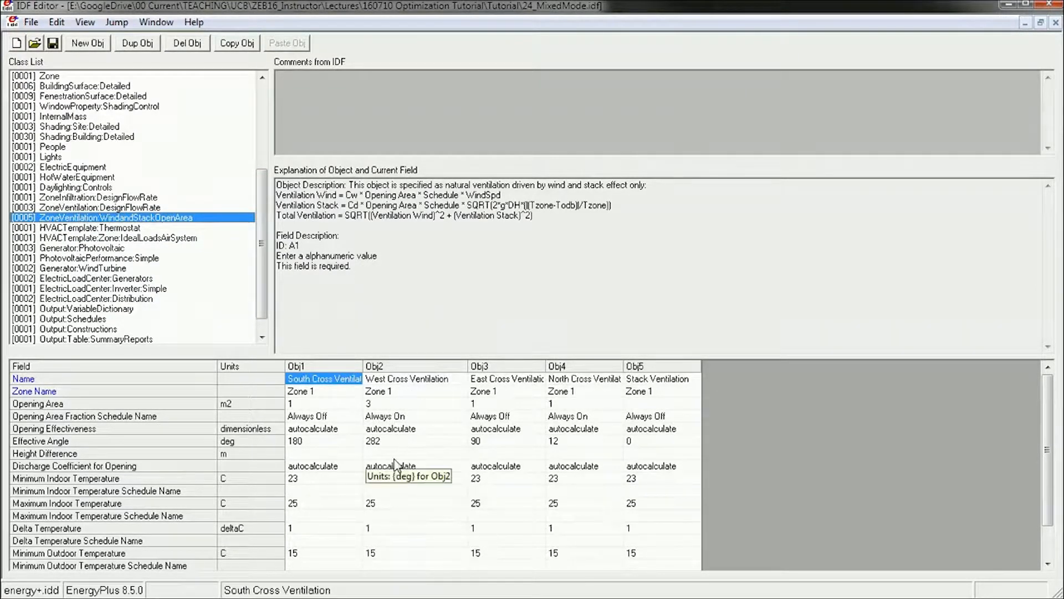
mouse_move(422, 393)
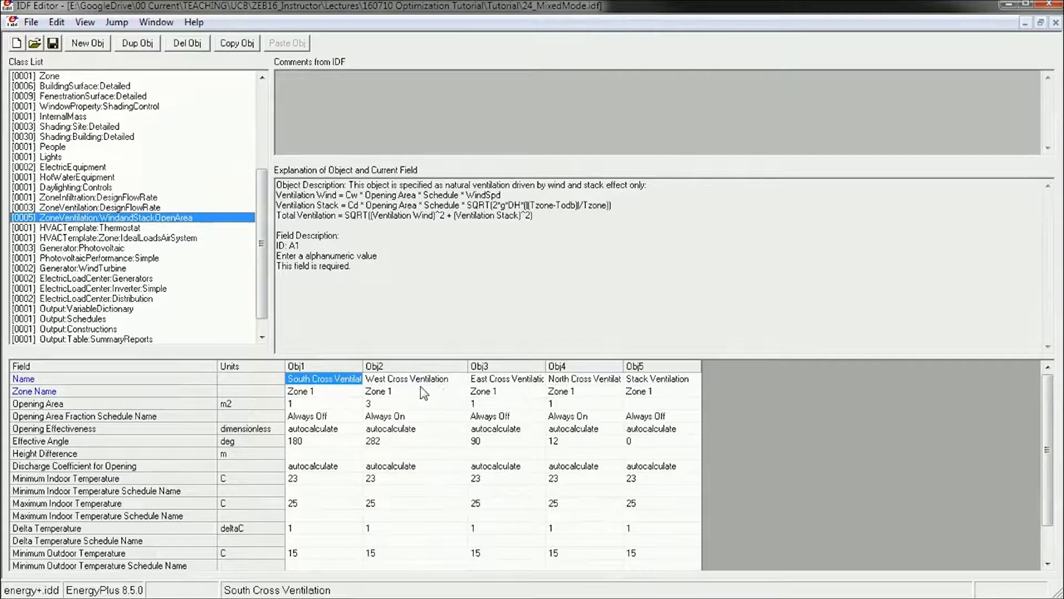
mouse_move(381, 407)
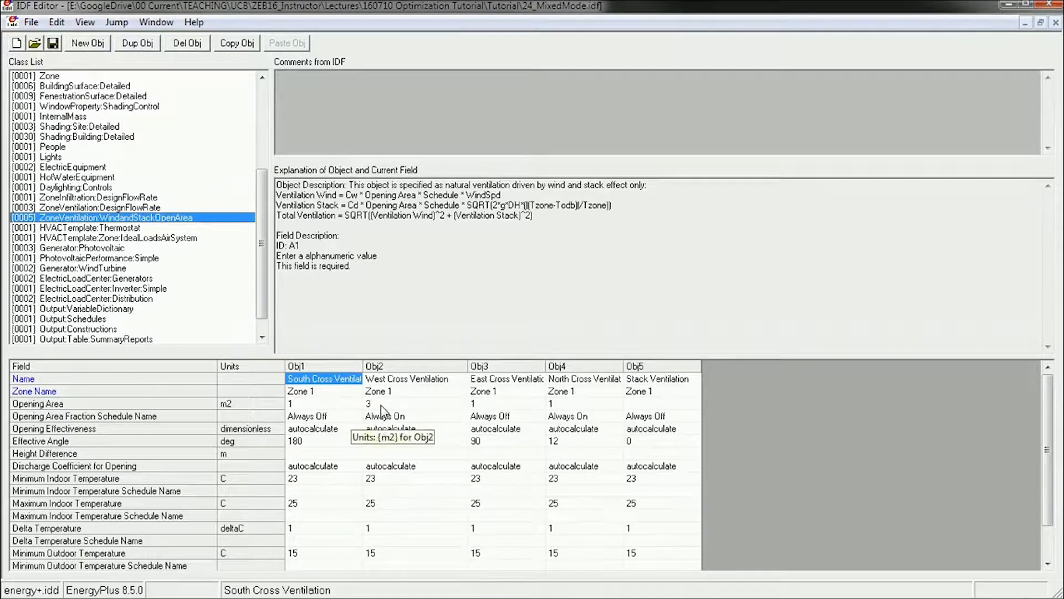
Step: Inspect West and North Cross Ventilation's opening area, schedule and indoor temperature limit fields
left_click(408, 403)
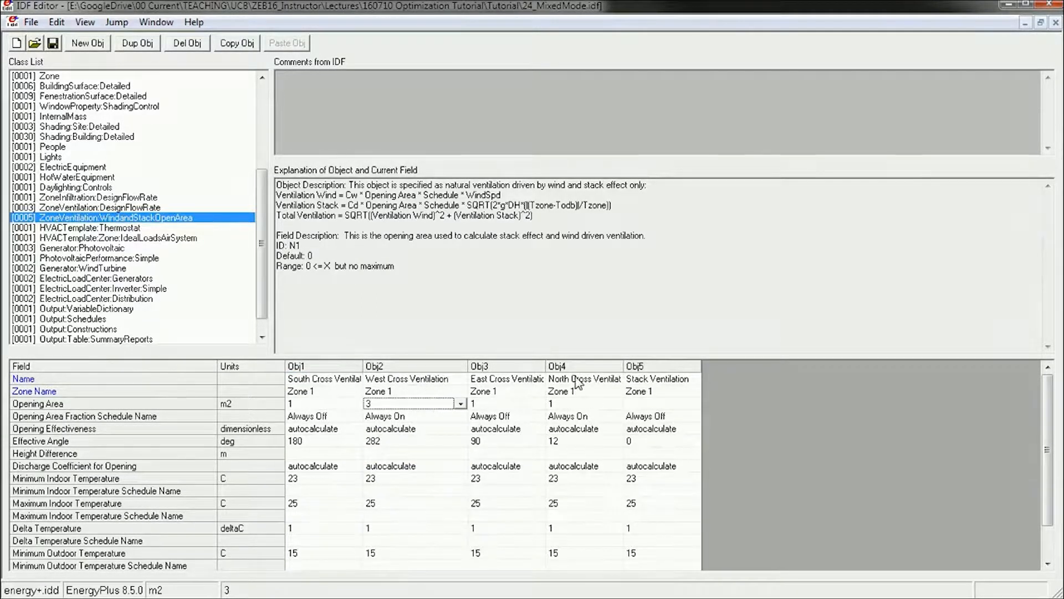
left_click(584, 378)
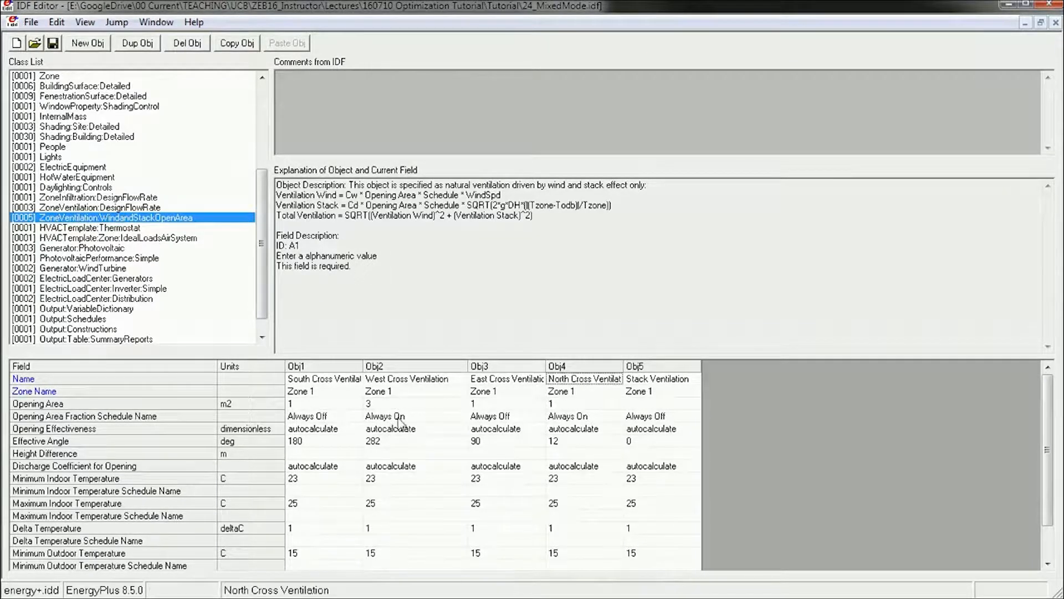
left_click(407, 415)
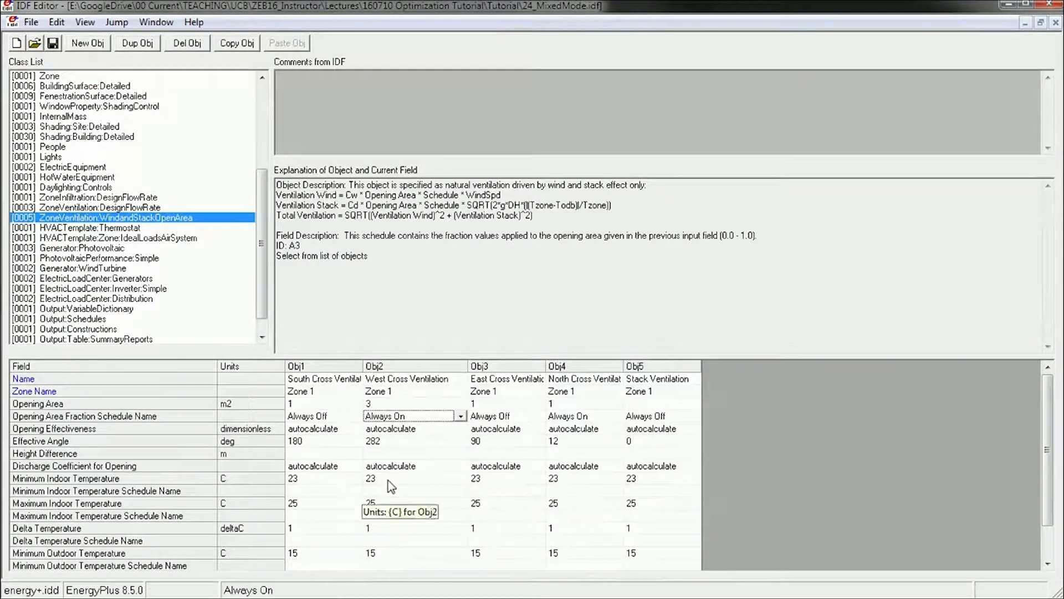
left_click(407, 478)
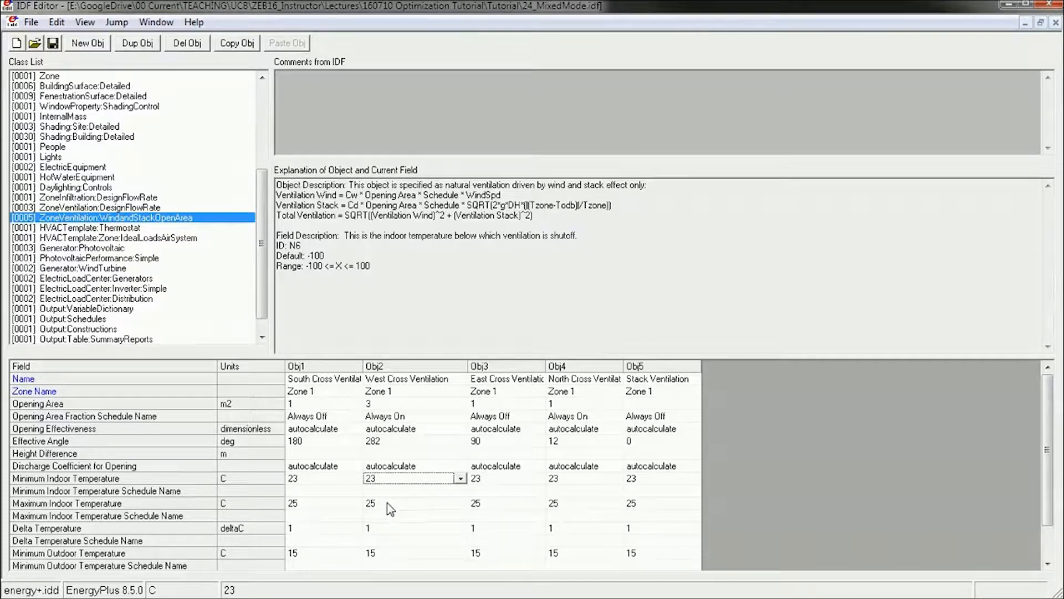
left_click(407, 503)
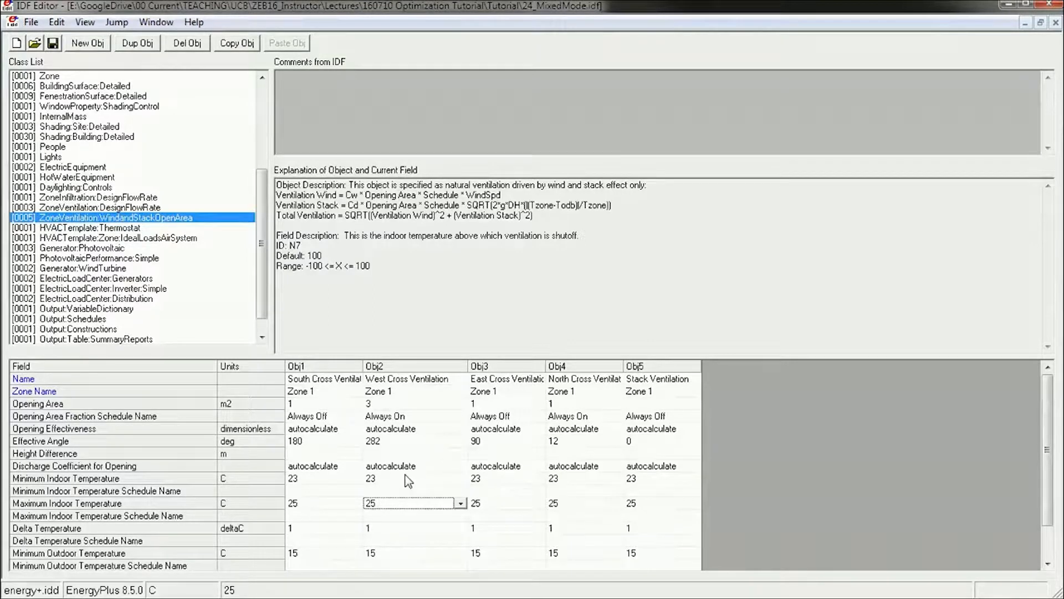
mouse_move(415, 508)
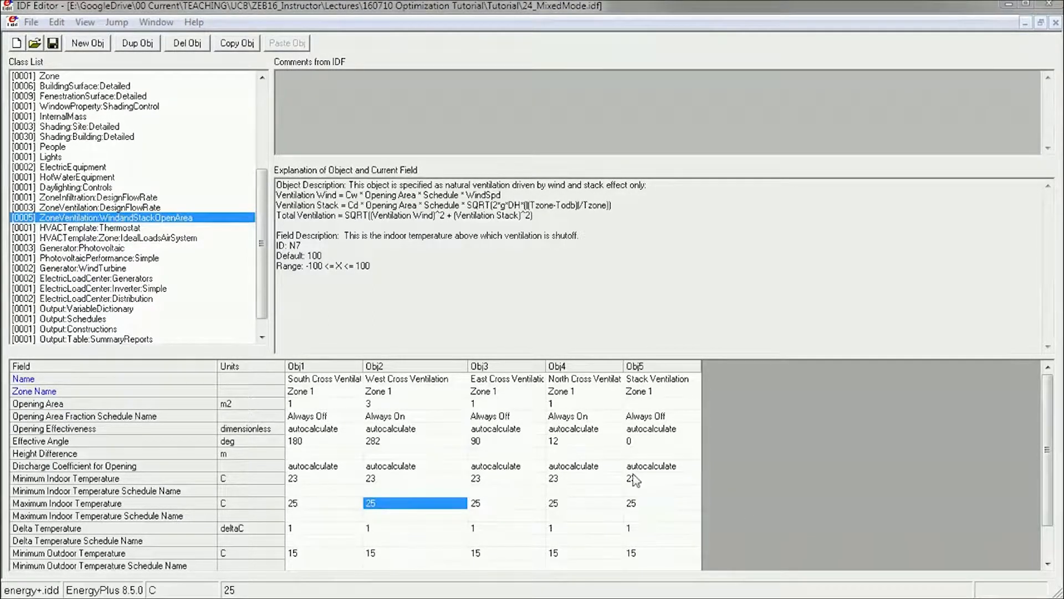
left_click(460, 504)
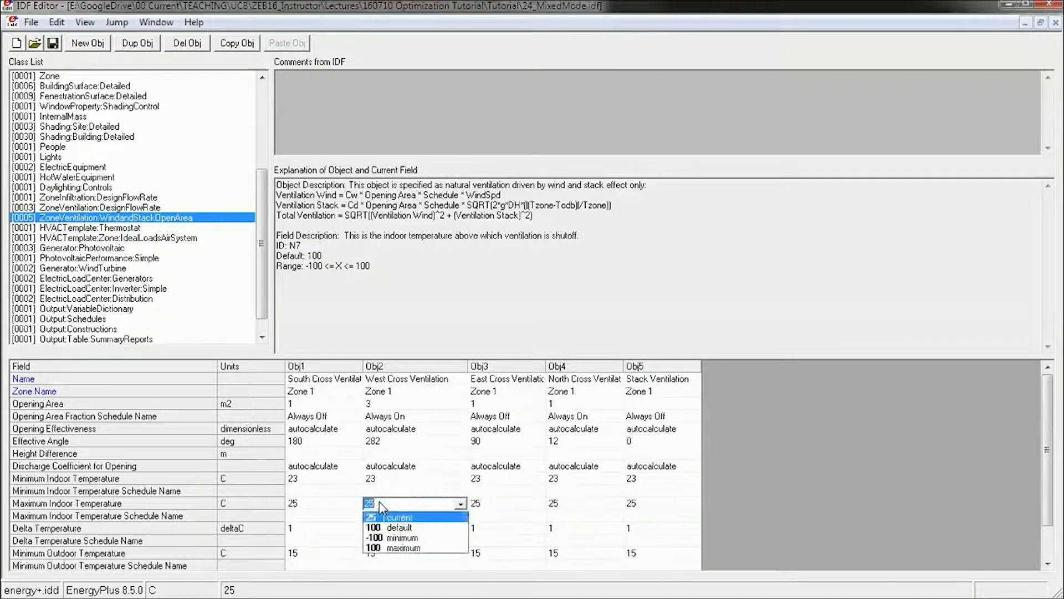
mouse_move(399, 510)
type("30")
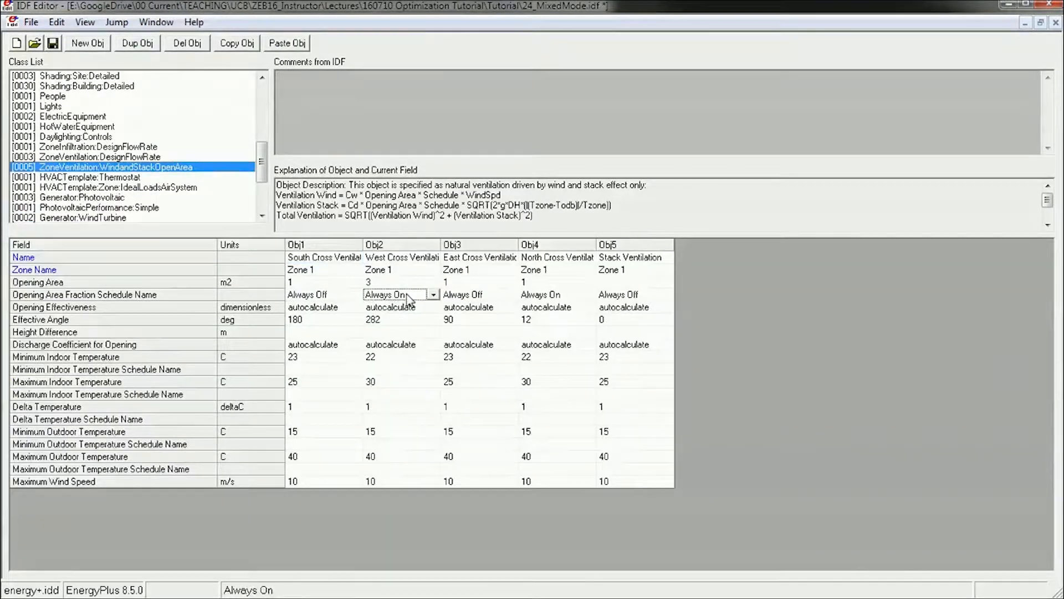
Step: Pick NatVent_Schedule from the dropdowns for the Obj2 and Obj4 opening area fraction schedules
left_click(433, 294)
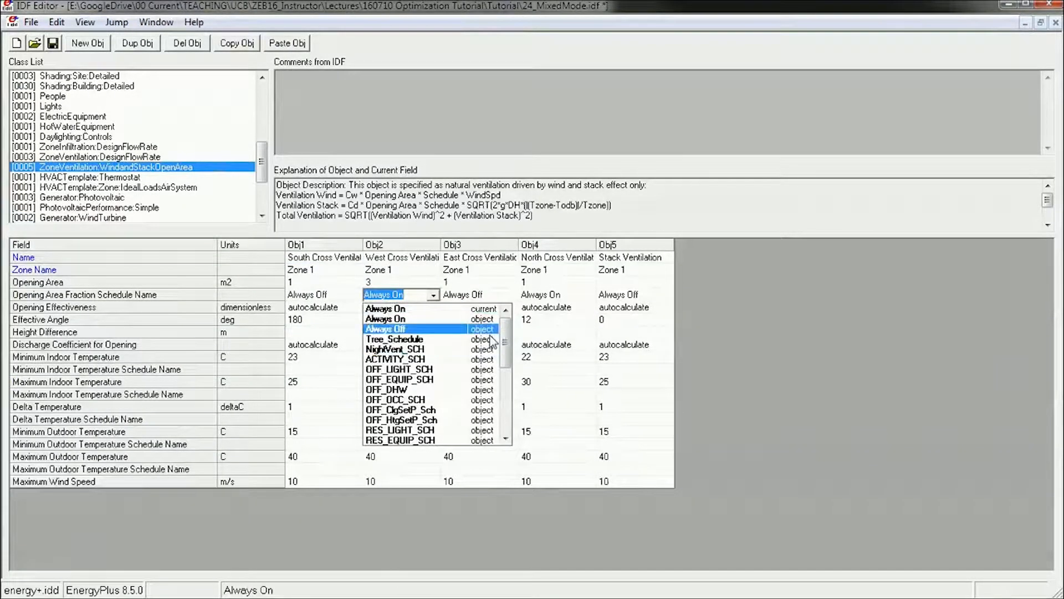
left_click(397, 349)
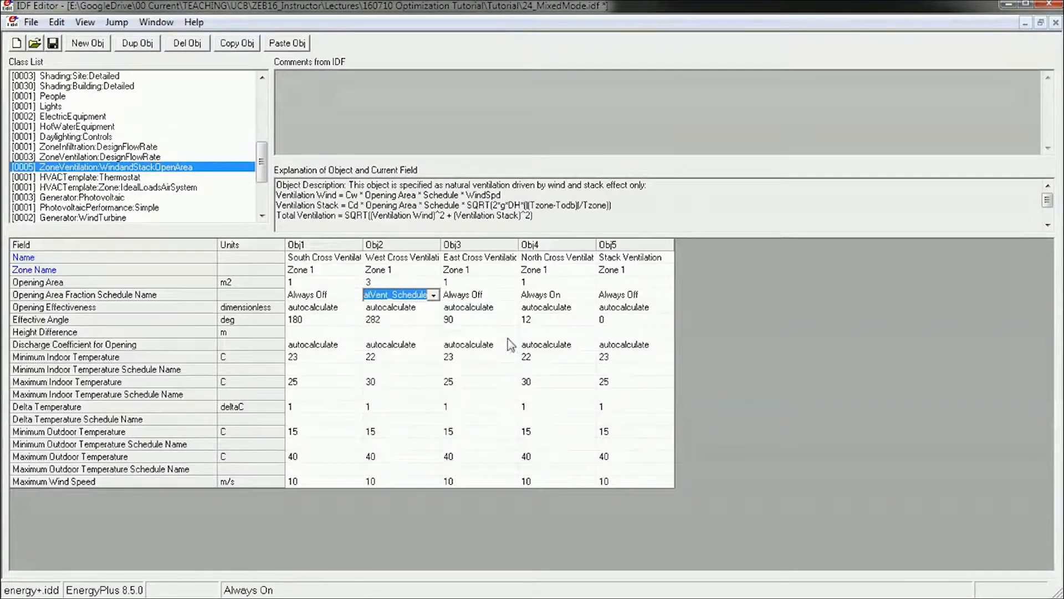
left_click(586, 294)
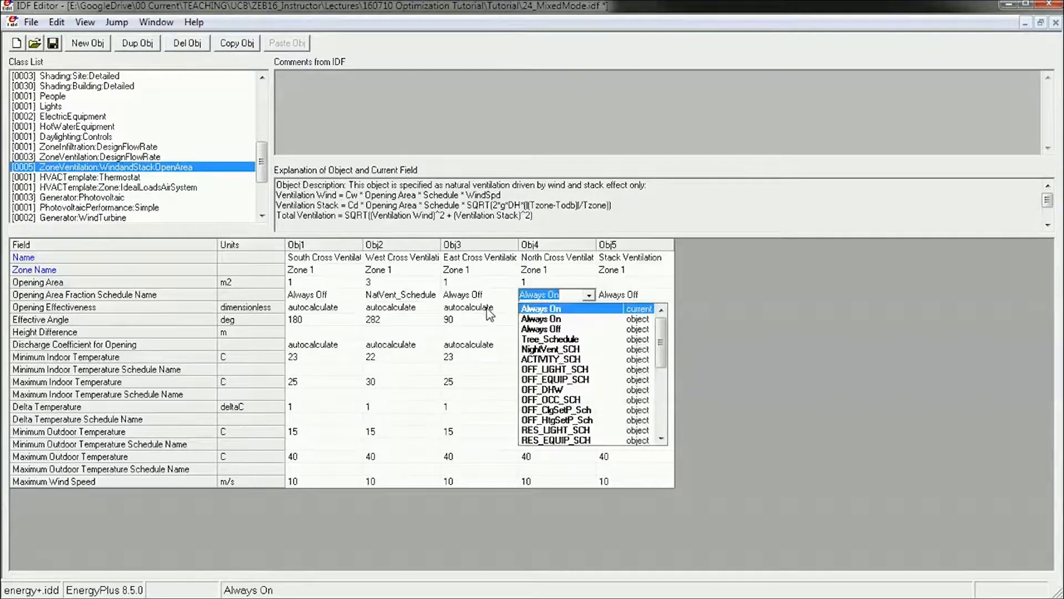
left_click(550, 338)
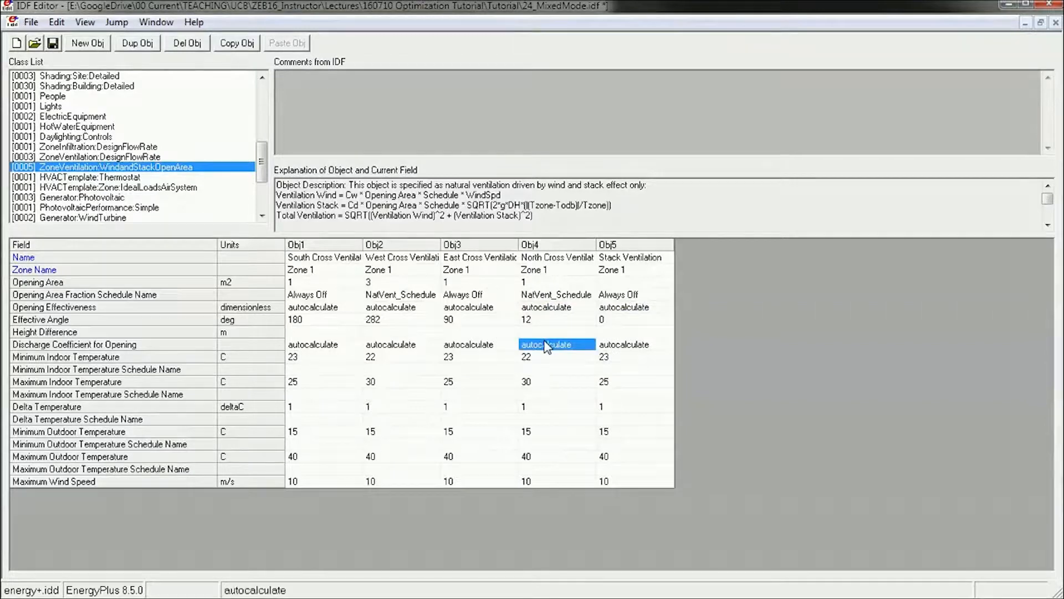
mouse_move(423, 358)
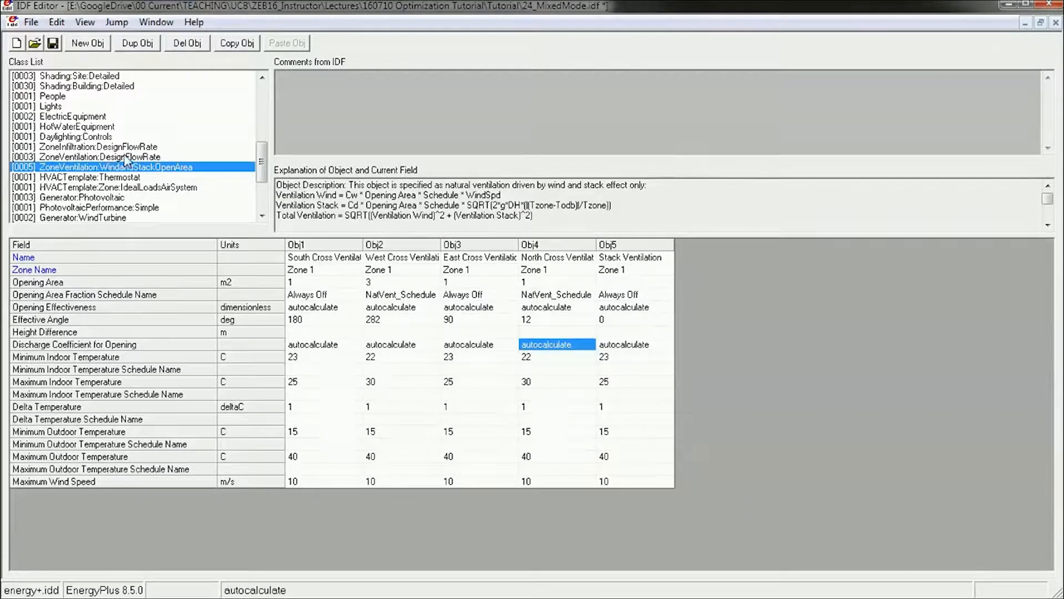
Step: Switch ZoneVentilation:DesignFlowRate Obj3, Zone 1 Exhaust Ventilation, from Always Off to NatVent_Schedule
left_click(99, 156)
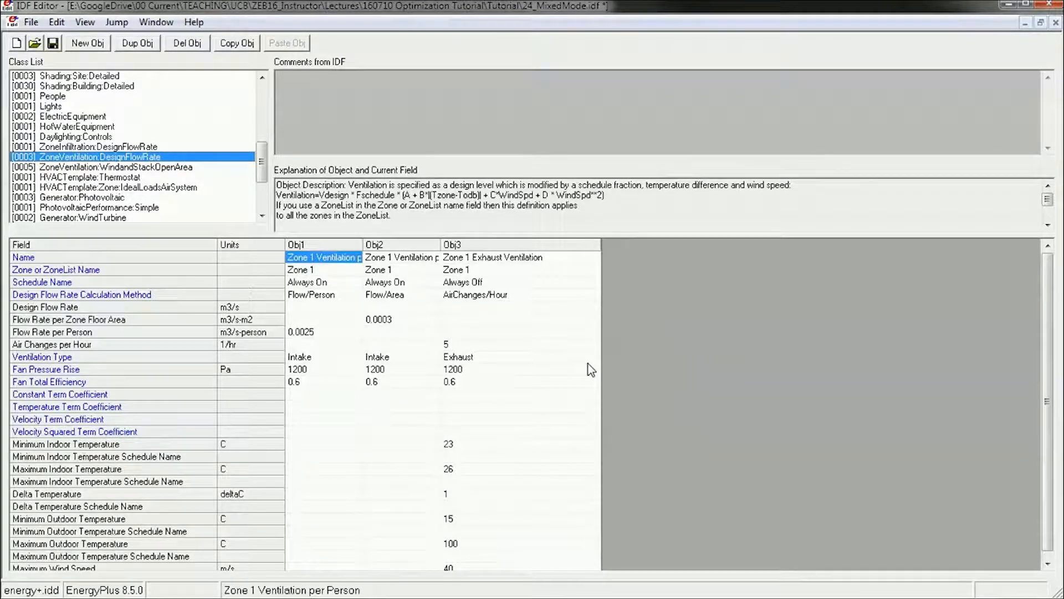
mouse_move(483, 411)
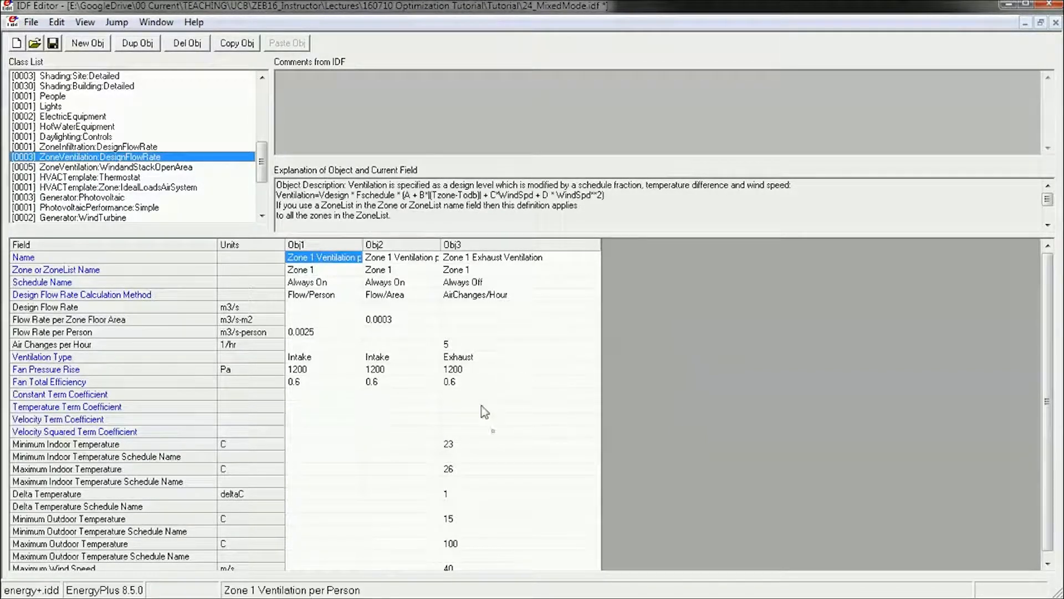
mouse_move(454, 399)
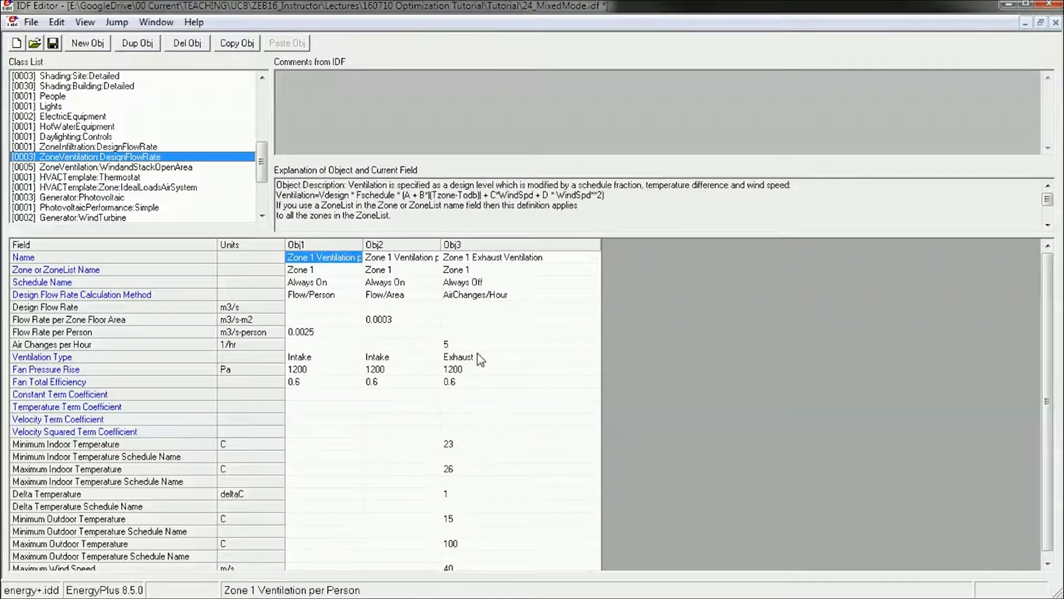
mouse_move(508, 296)
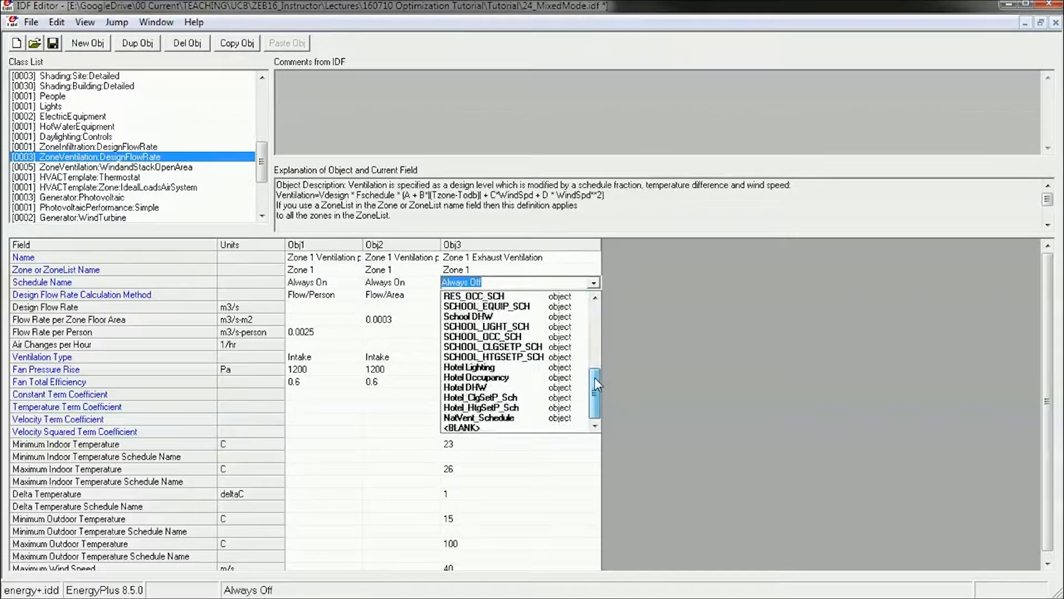
left_click(479, 417)
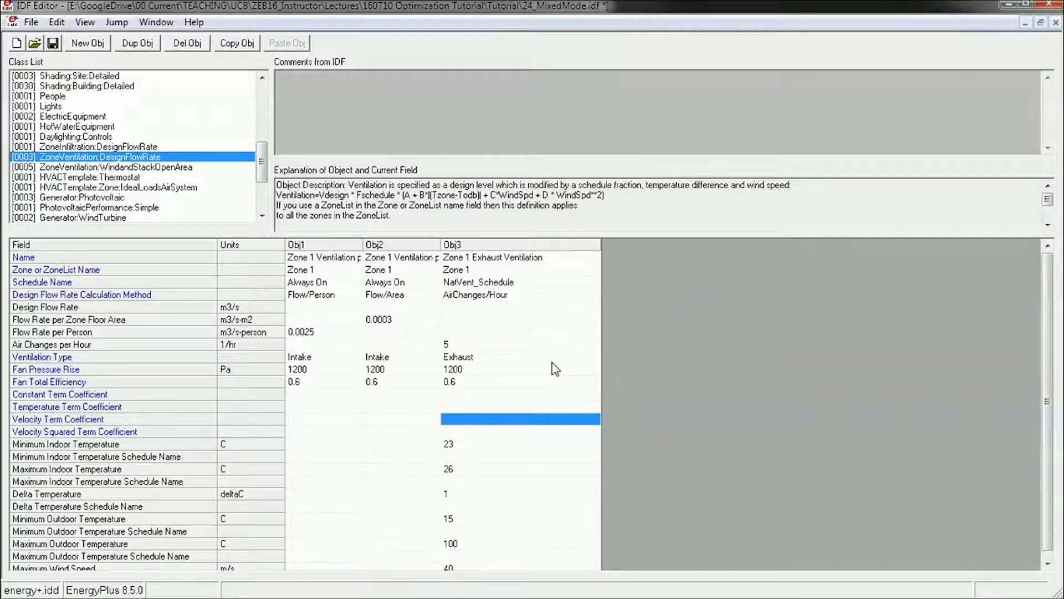
mouse_move(526, 399)
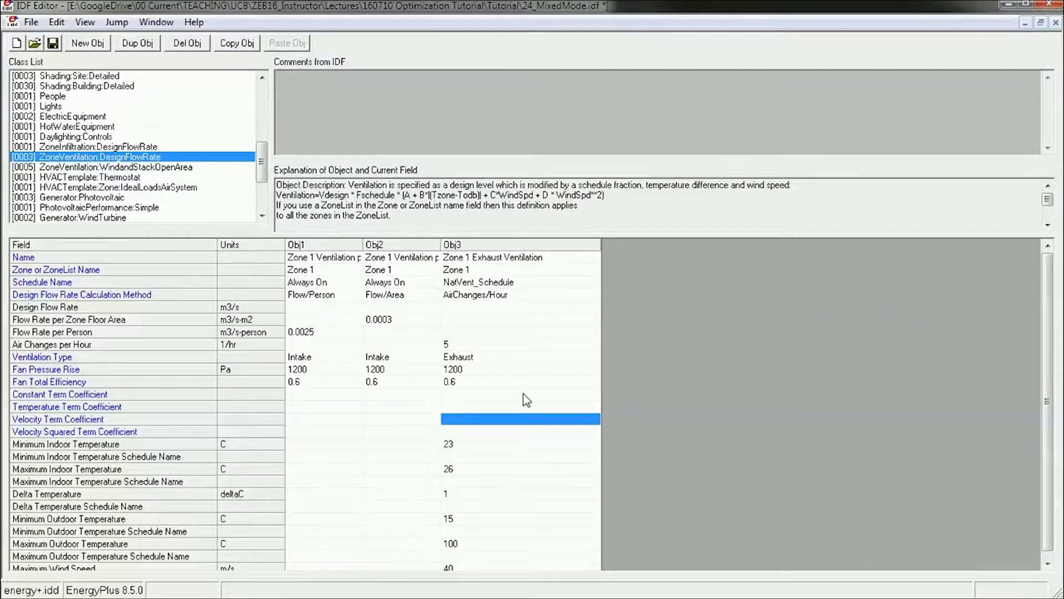
left_click(590, 281)
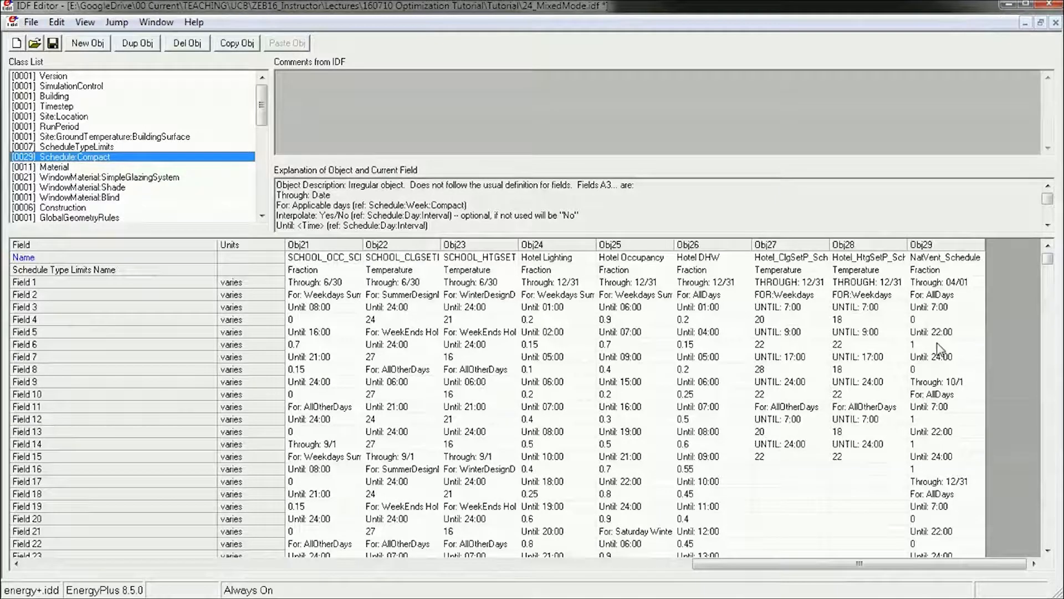
Step: Review NatVent_Schedule's schedule type limits and its Until: 22:00 time entries
left_click(943, 319)
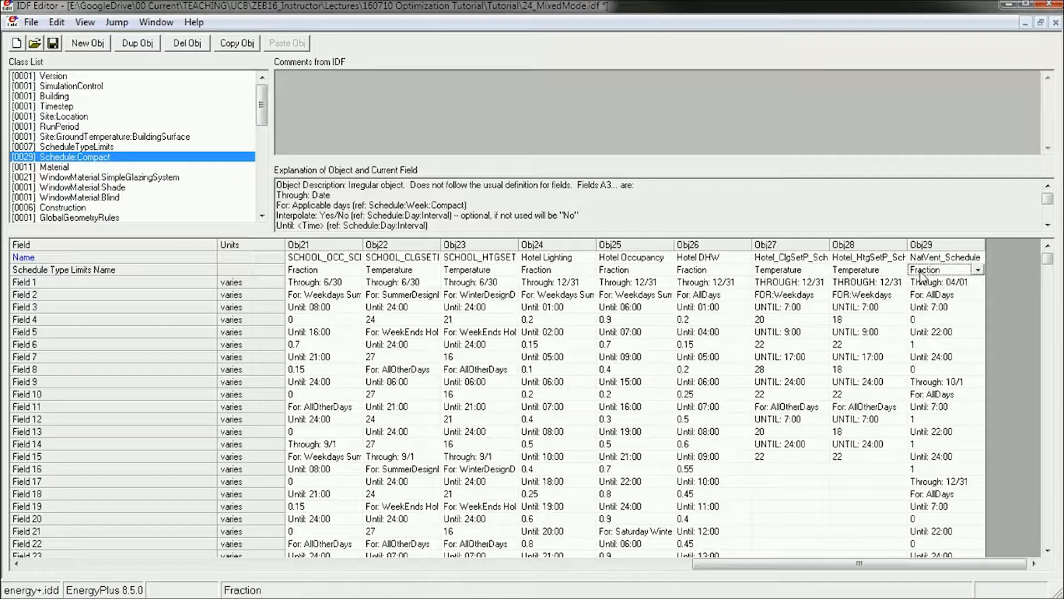
mouse_move(934, 283)
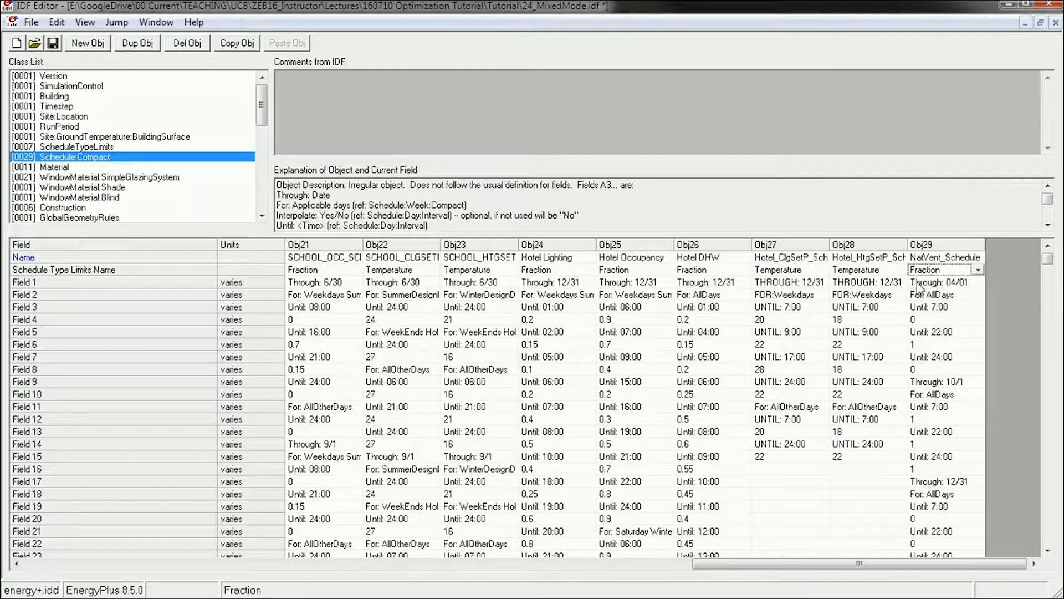
mouse_move(955, 319)
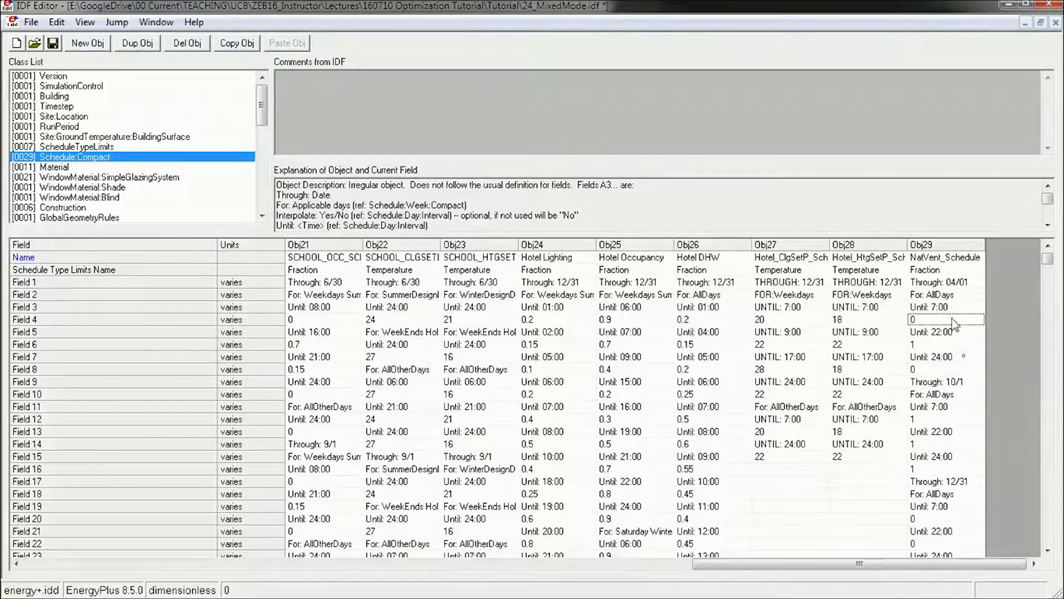
left_click(944, 332)
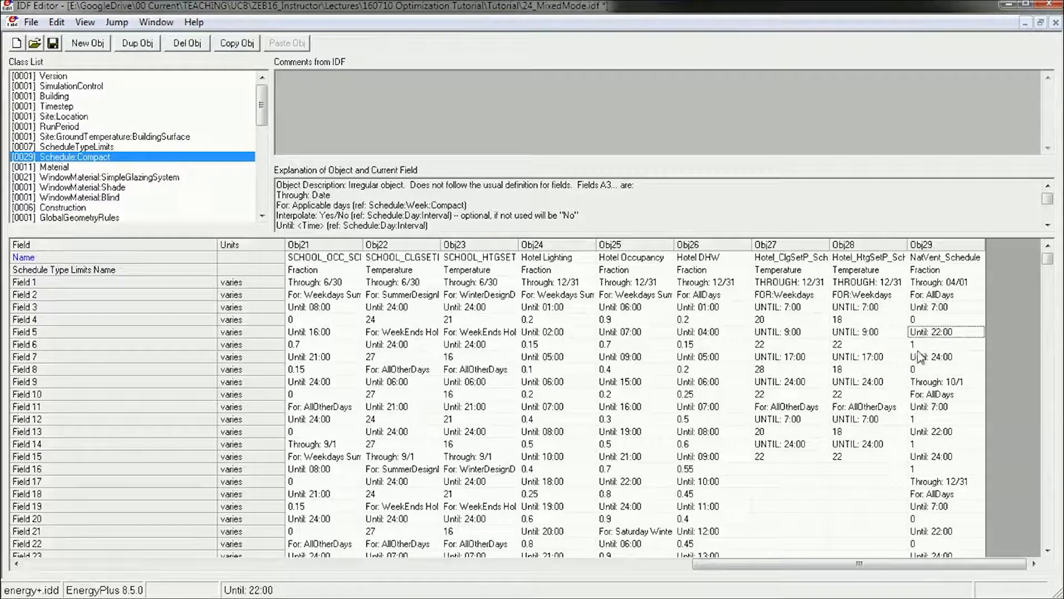
left_click(943, 344)
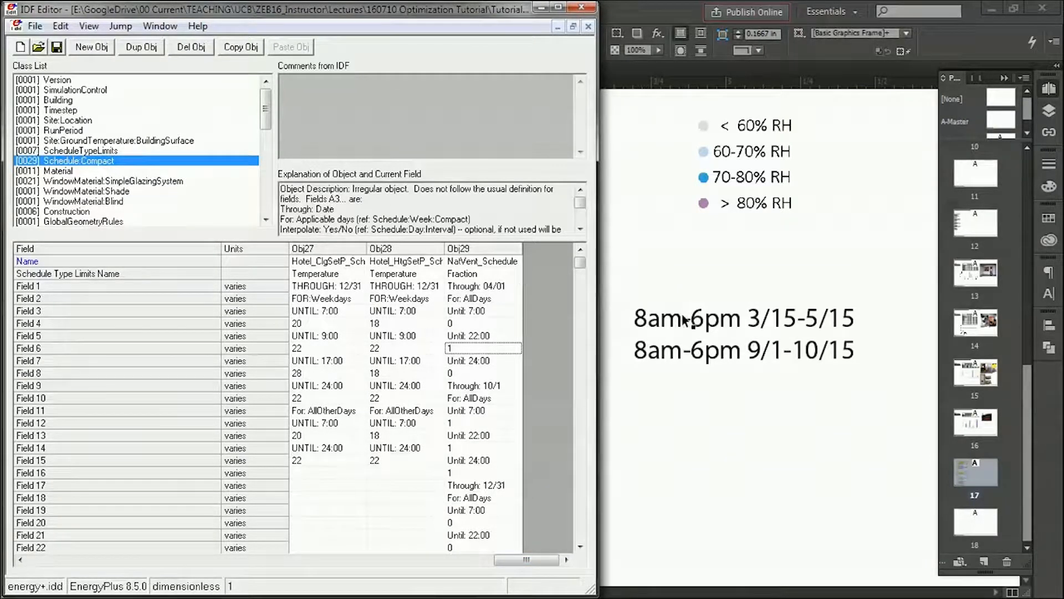
Step: Edit NatVent_Schedule's first Through date, For: AllDays entry and daytime fraction
left_click(475, 285)
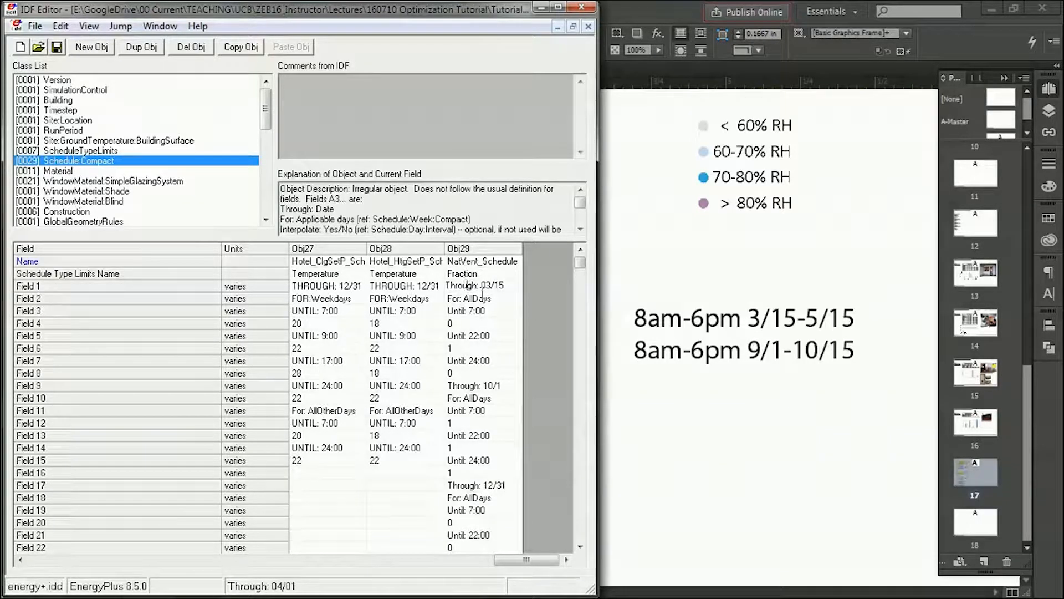
left_click(482, 298)
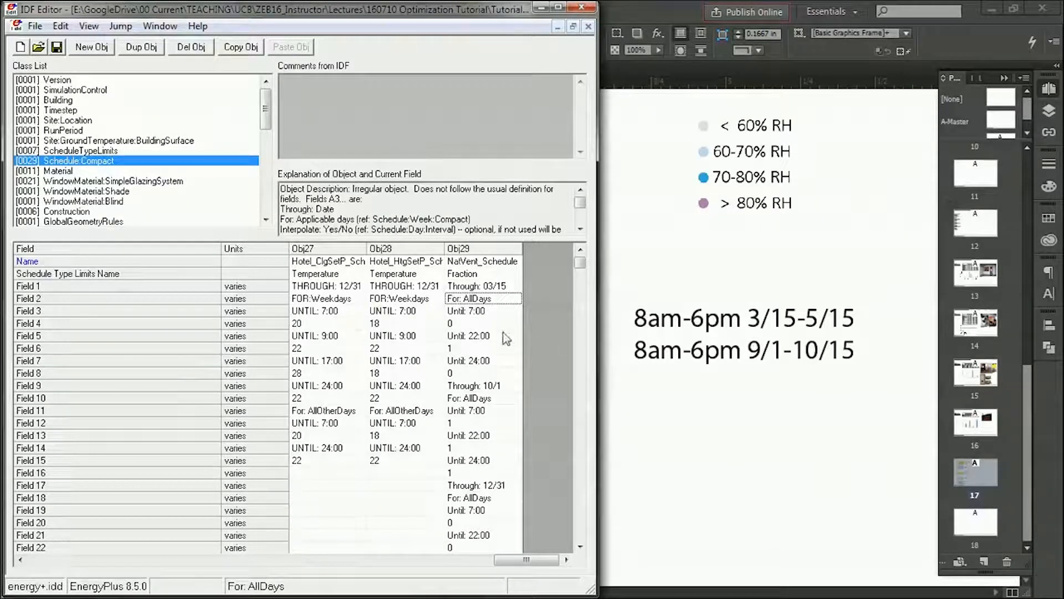
mouse_move(496, 319)
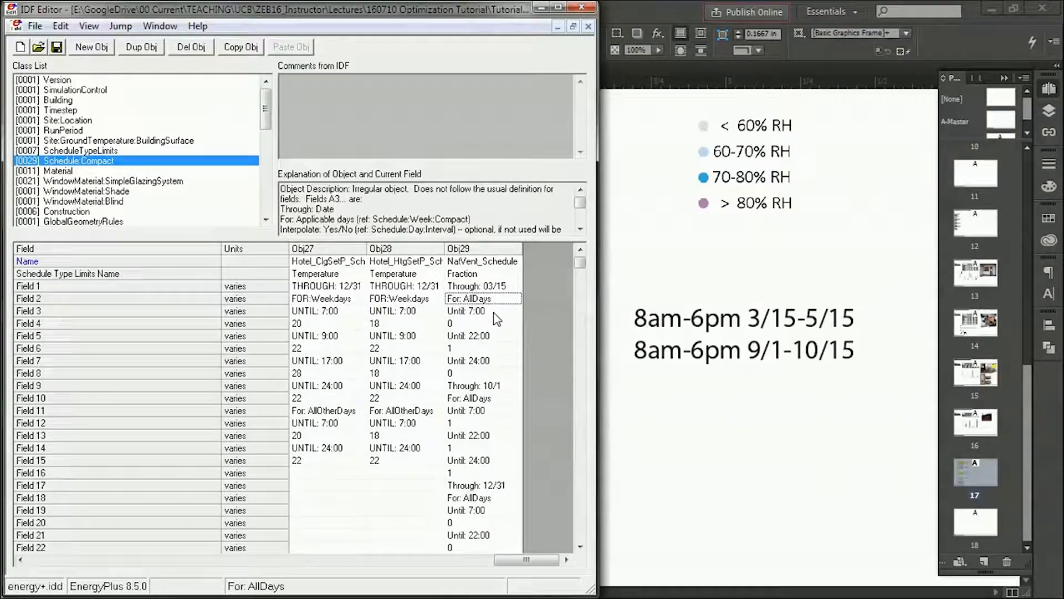
left_click(481, 348)
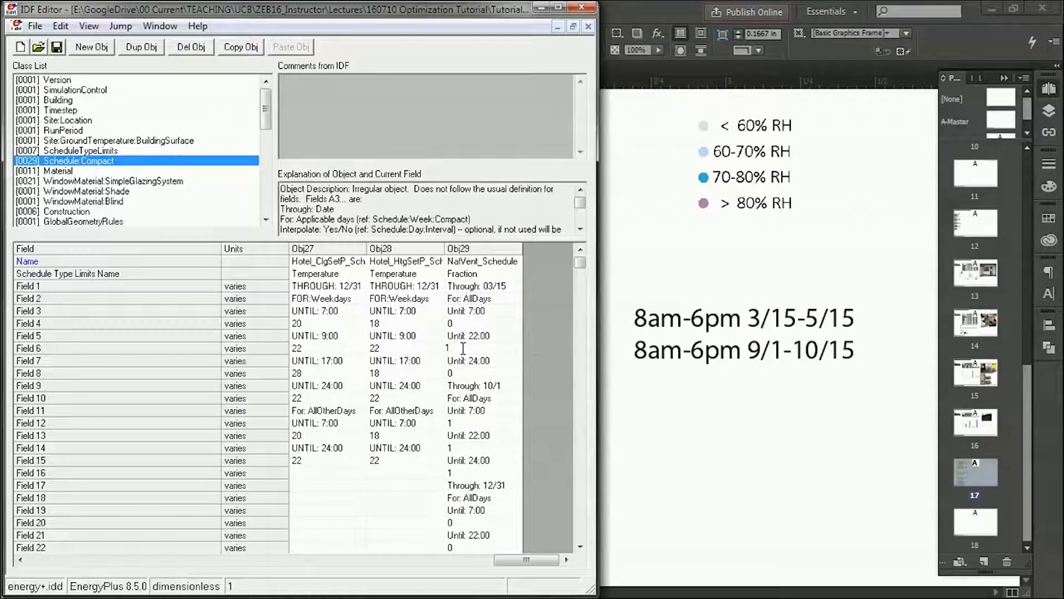
left_click(481, 372)
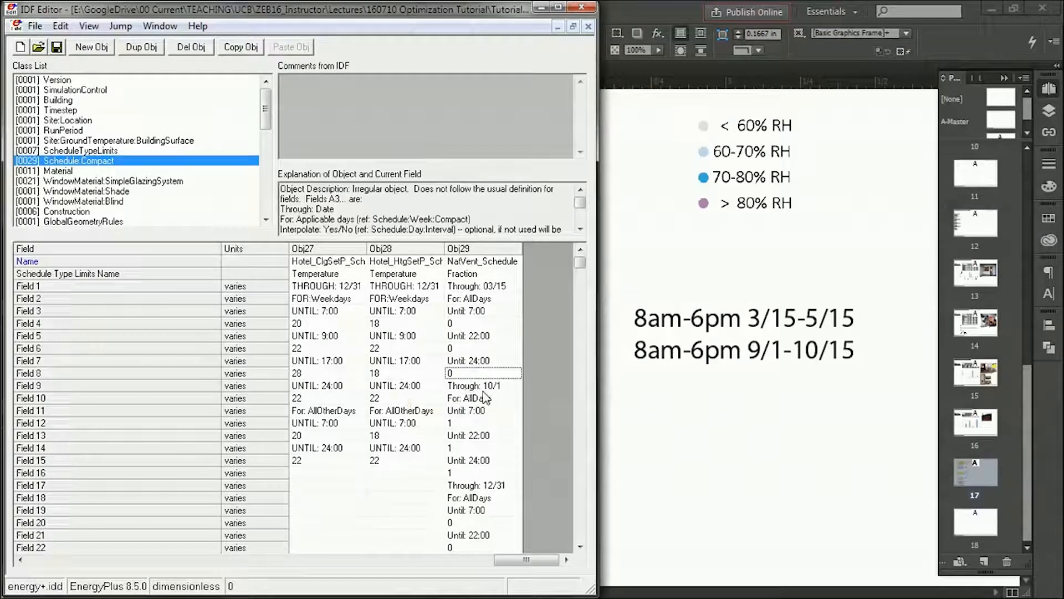
Step: Set the spring period's end date (5/1) with 0 before 8:00 and after 18:00
left_click(482, 386)
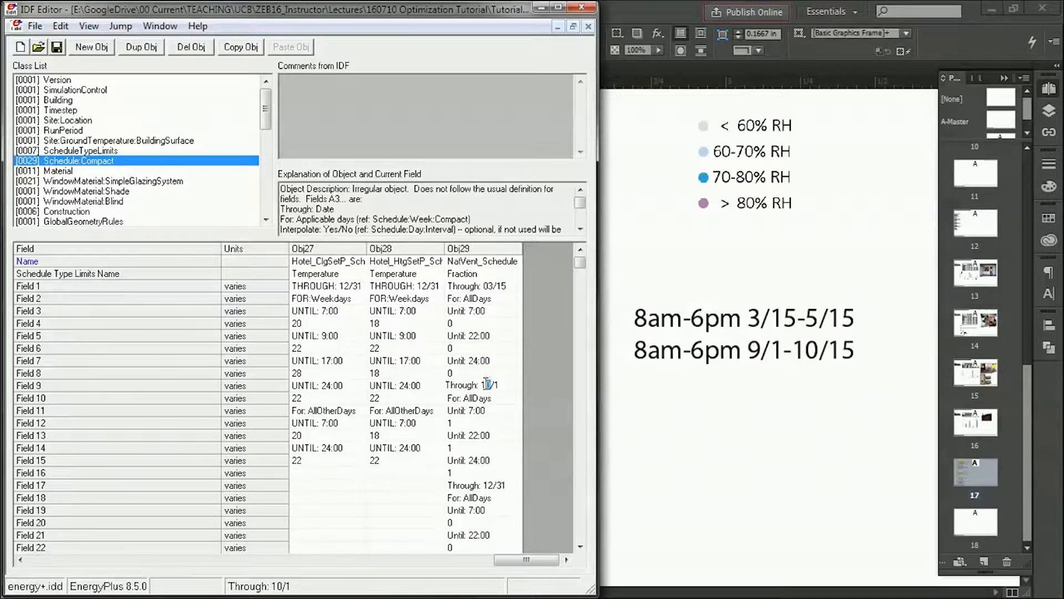
type("5/1")
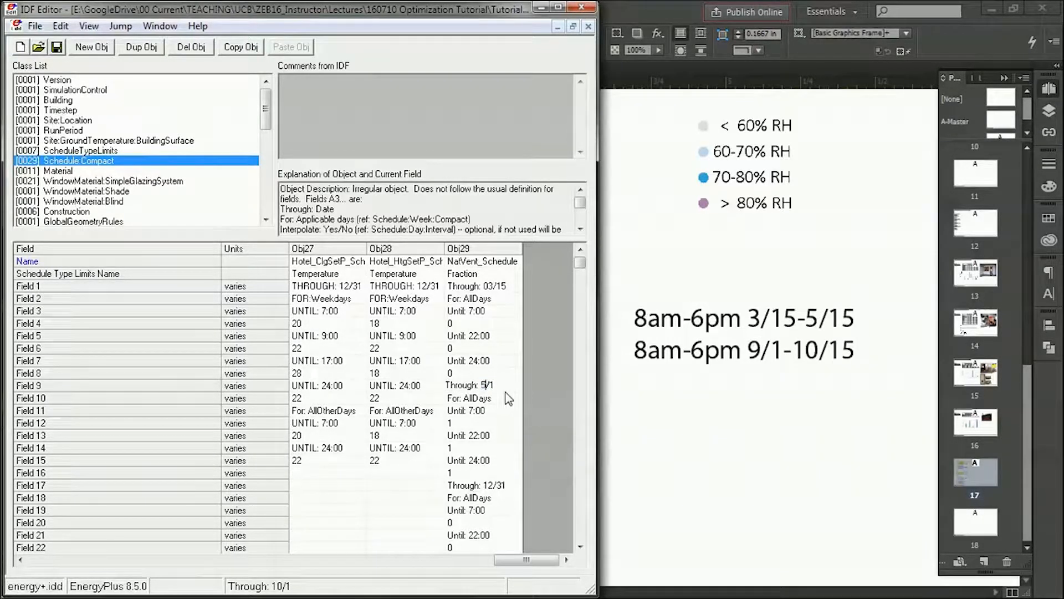
left_click(466, 410)
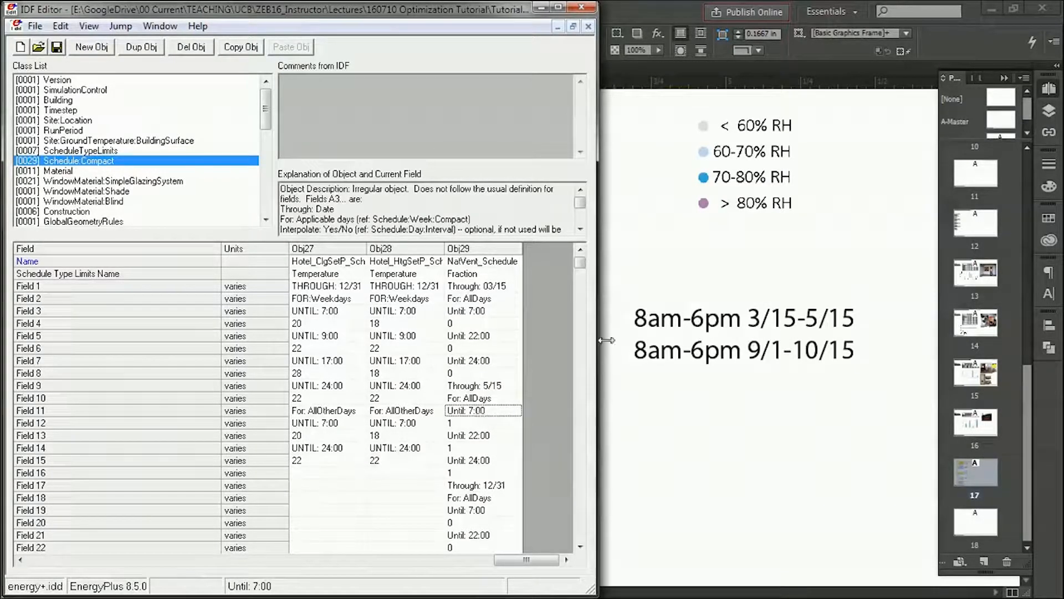
mouse_move(668, 339)
type("18")
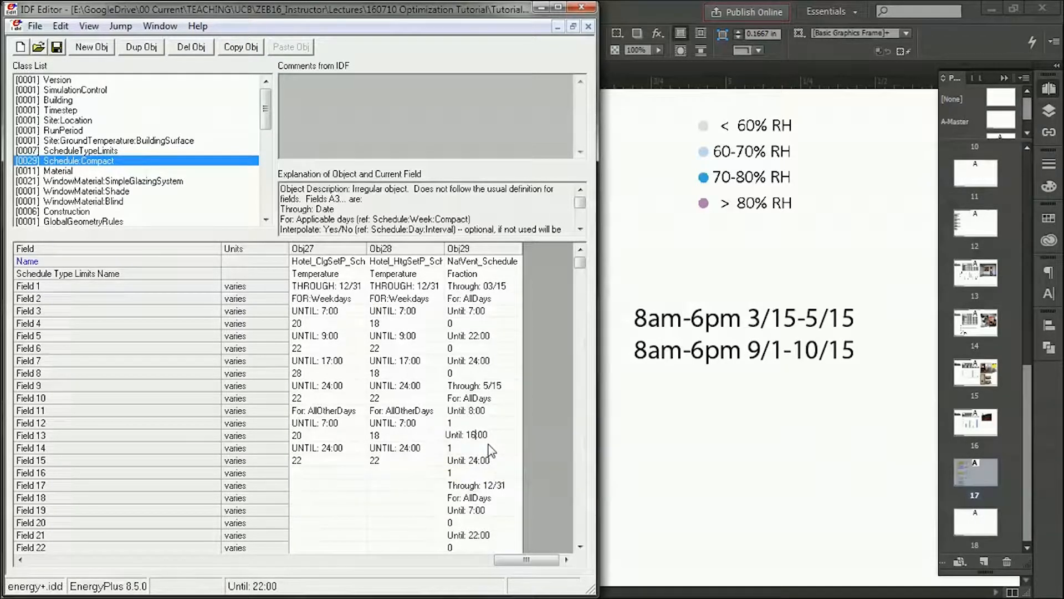
left_click(483, 422)
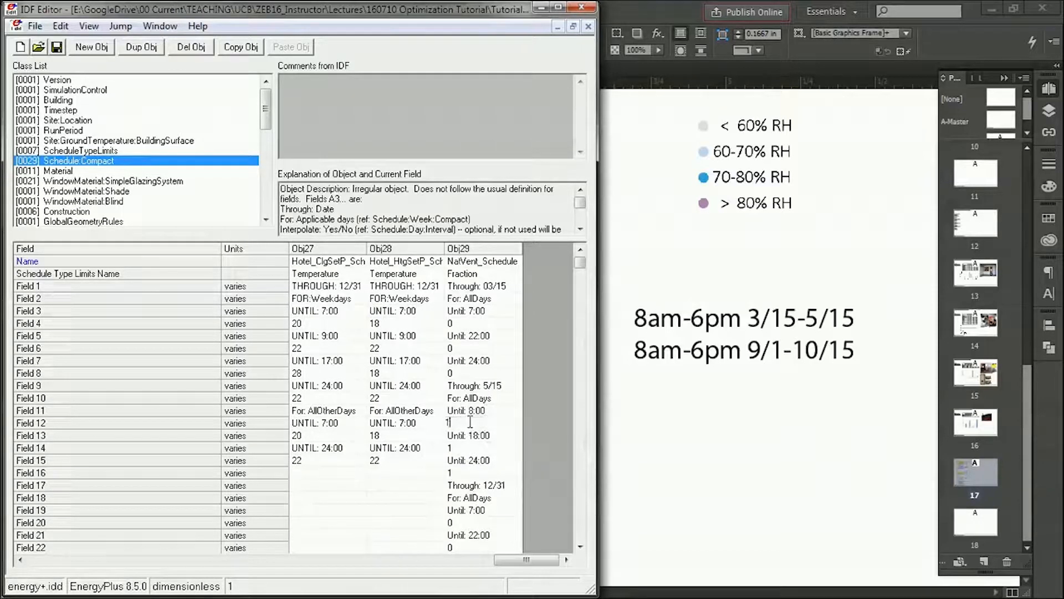
left_click(481, 447)
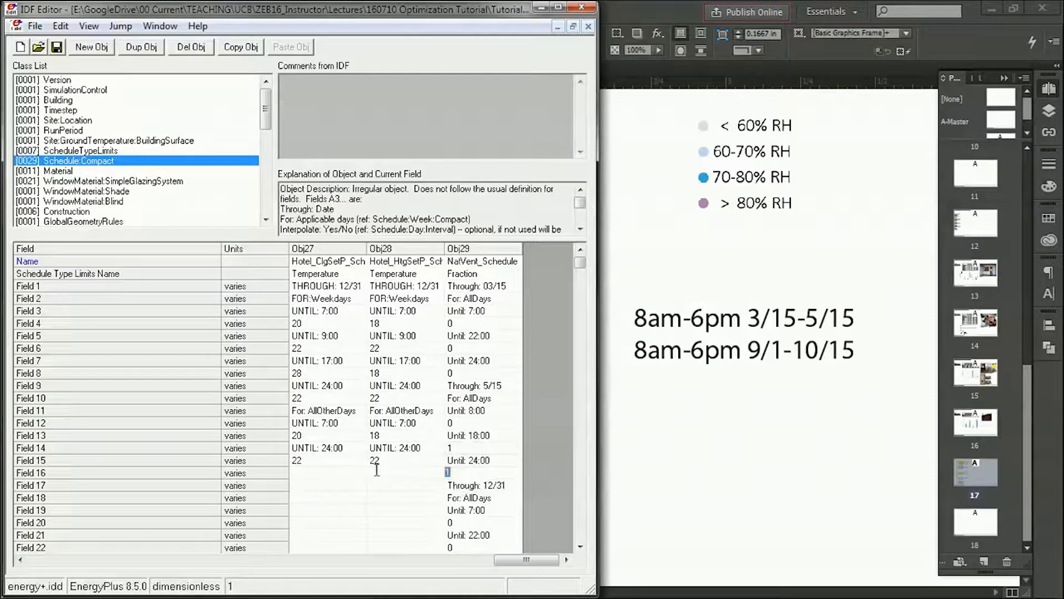
left_click(483, 497)
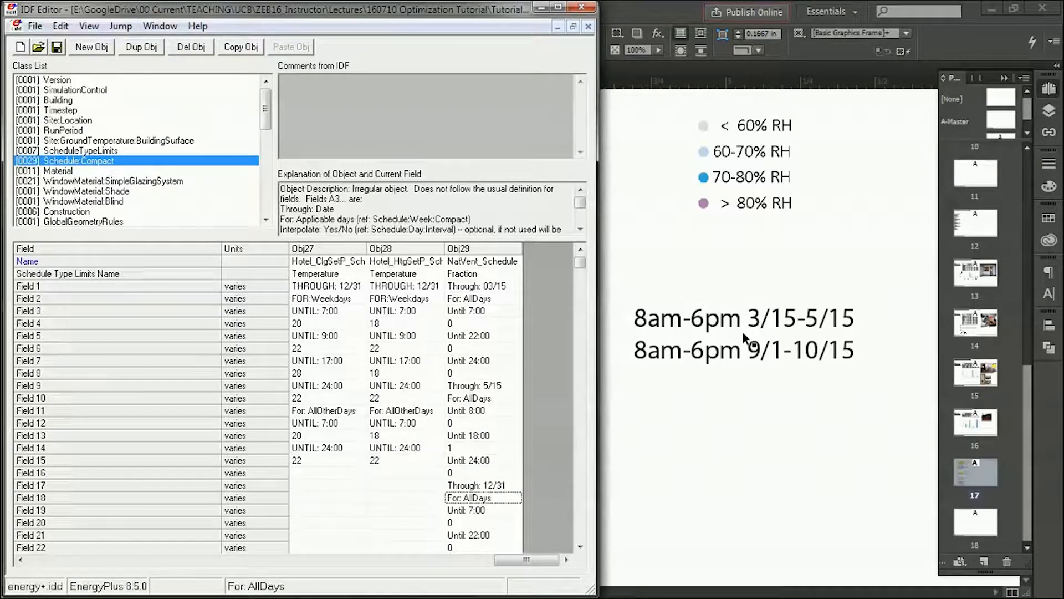
Step: Change the next period's end to 09/01 and add a new period through 10/15
left_click(483, 472)
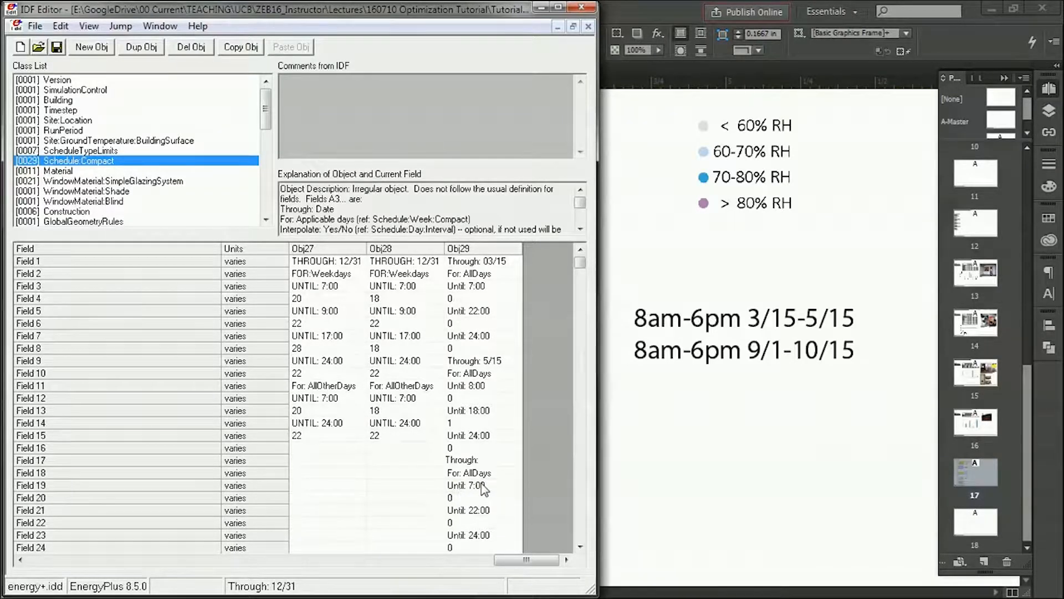
left_click(468, 472)
type(" 09/01")
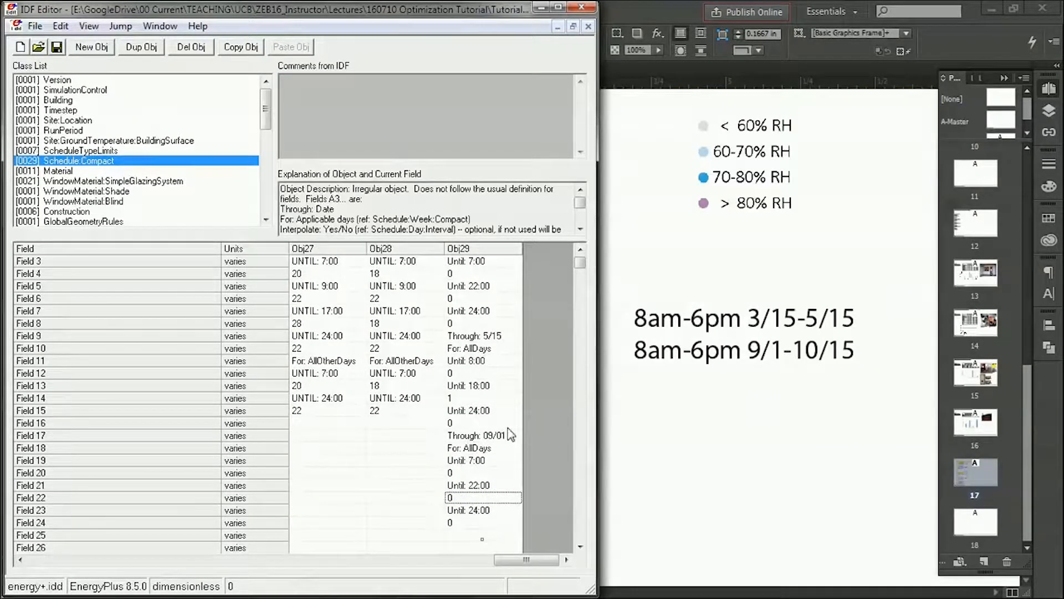
left_click(483, 535)
type("Through: 10/01")
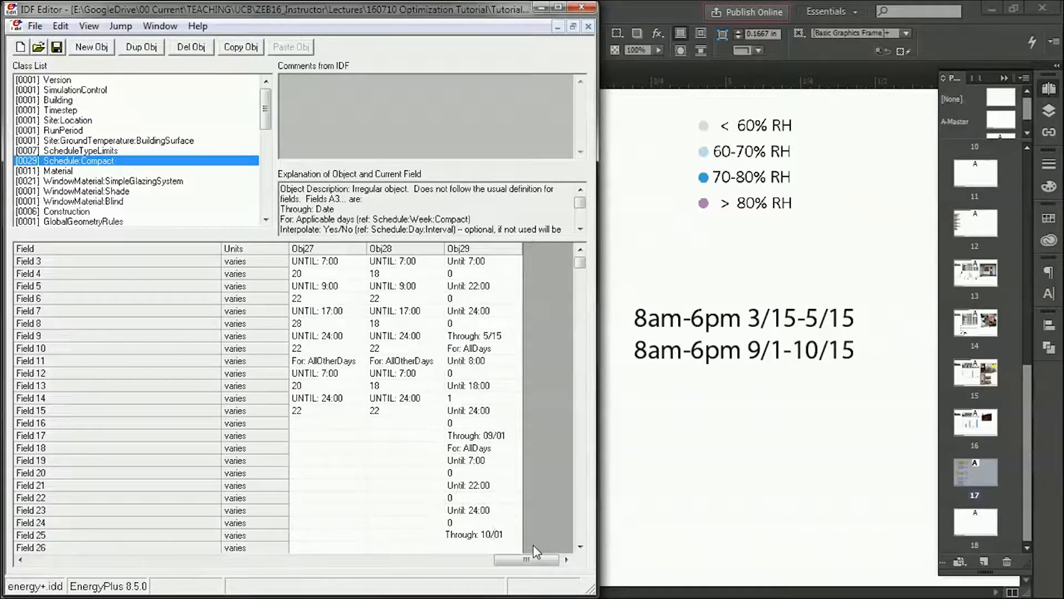
left_click(482, 472)
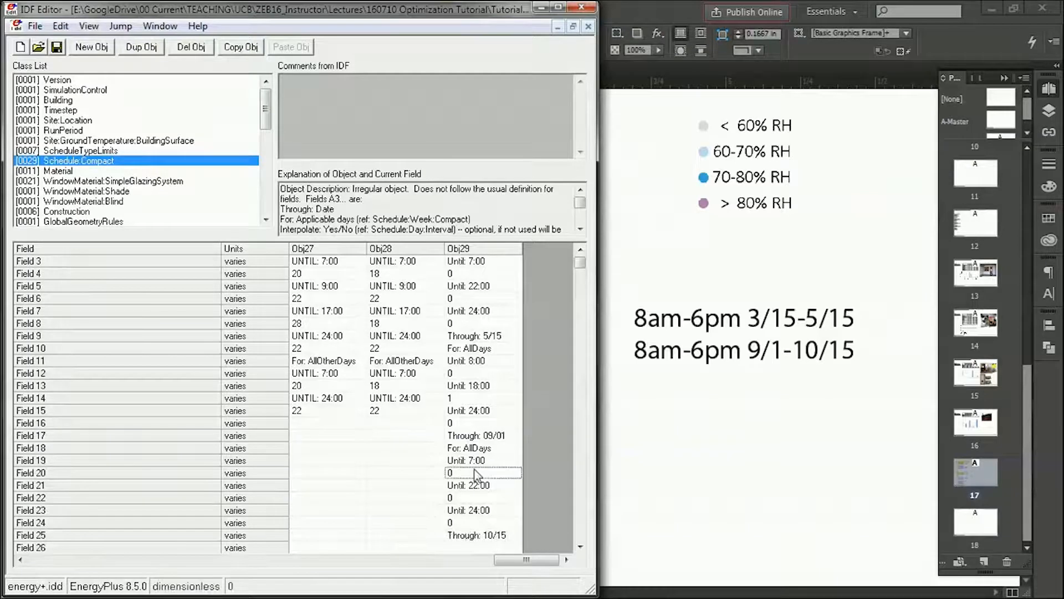
Step: Fill the autumn period: For: AllDays, 0 until 8:00, 1 until 18:00, 0 until 24:00
scroll("down", 3)
type("For: AllDays")
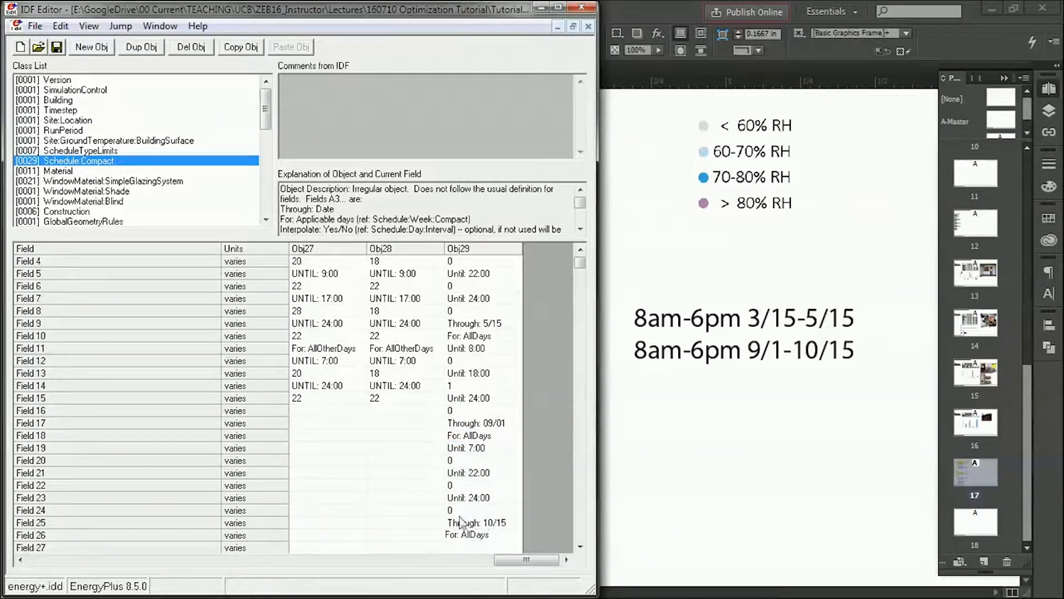
left_click(465, 448)
type("Until: 7:00")
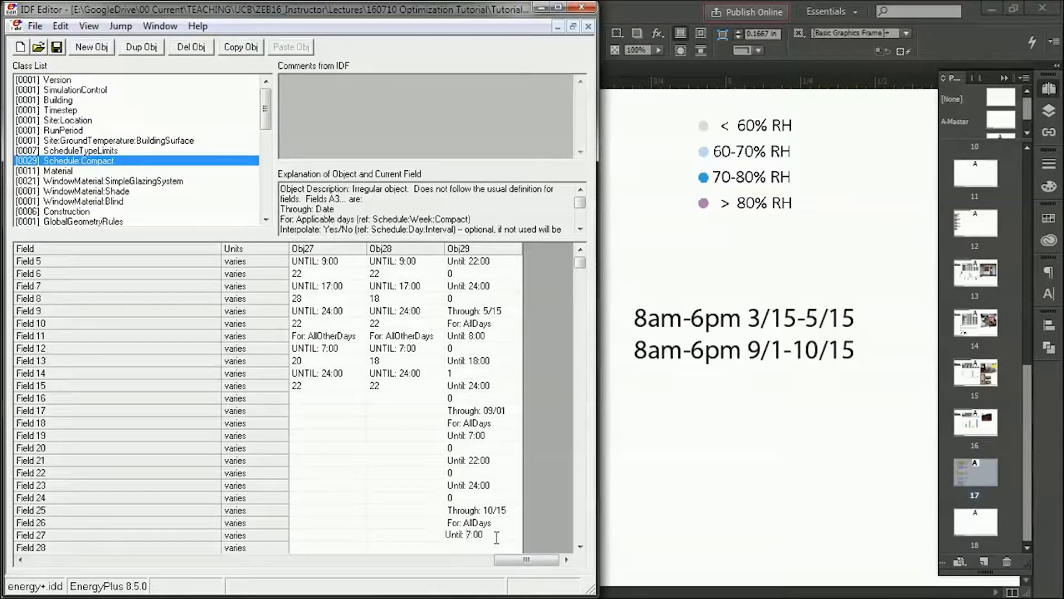
left_click(483, 534)
type("8")
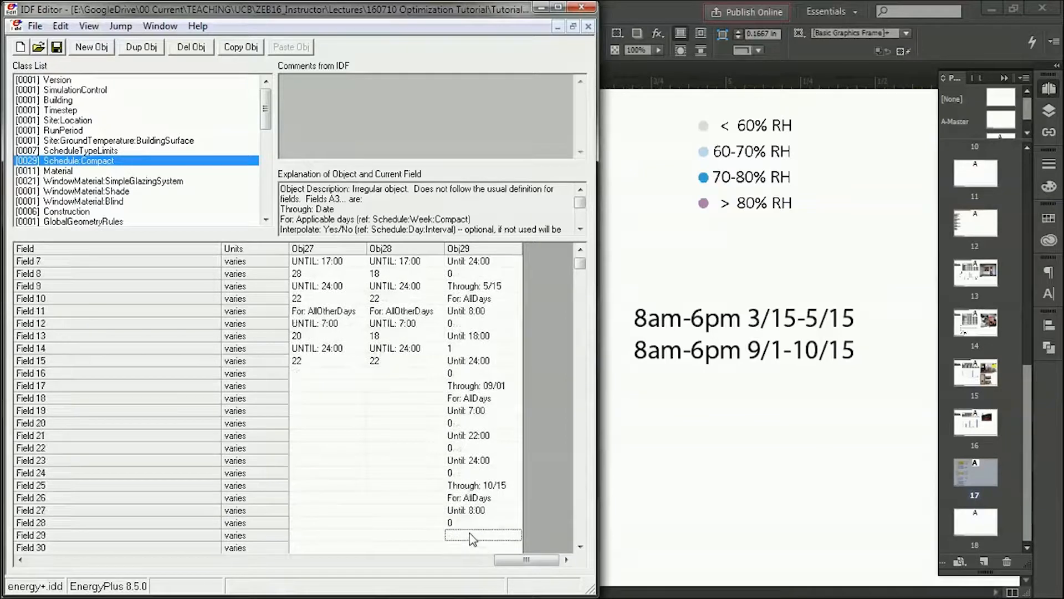
scroll("down", 3)
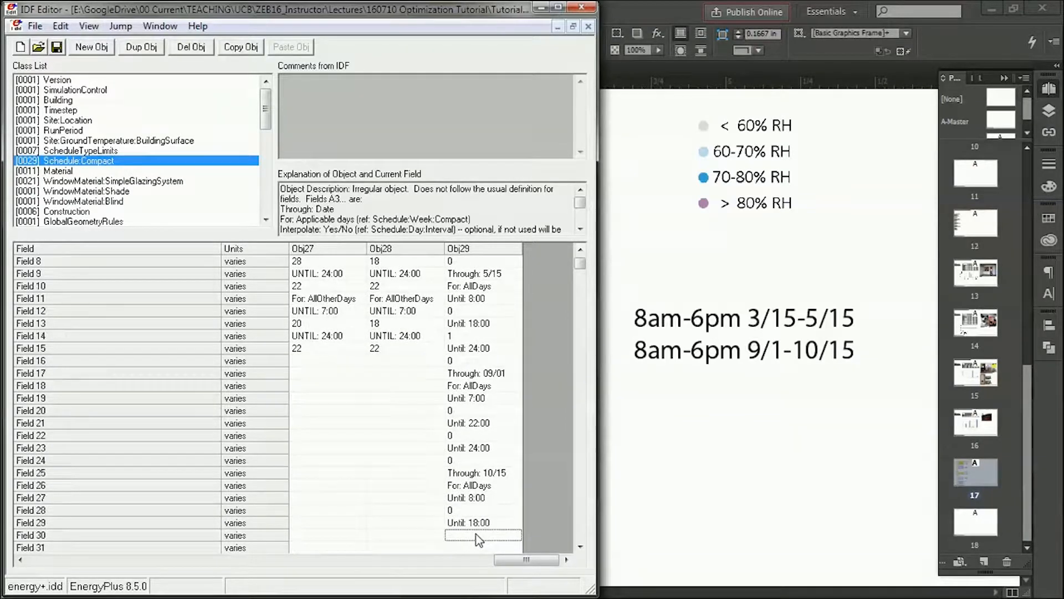
left_click(482, 536)
type("1")
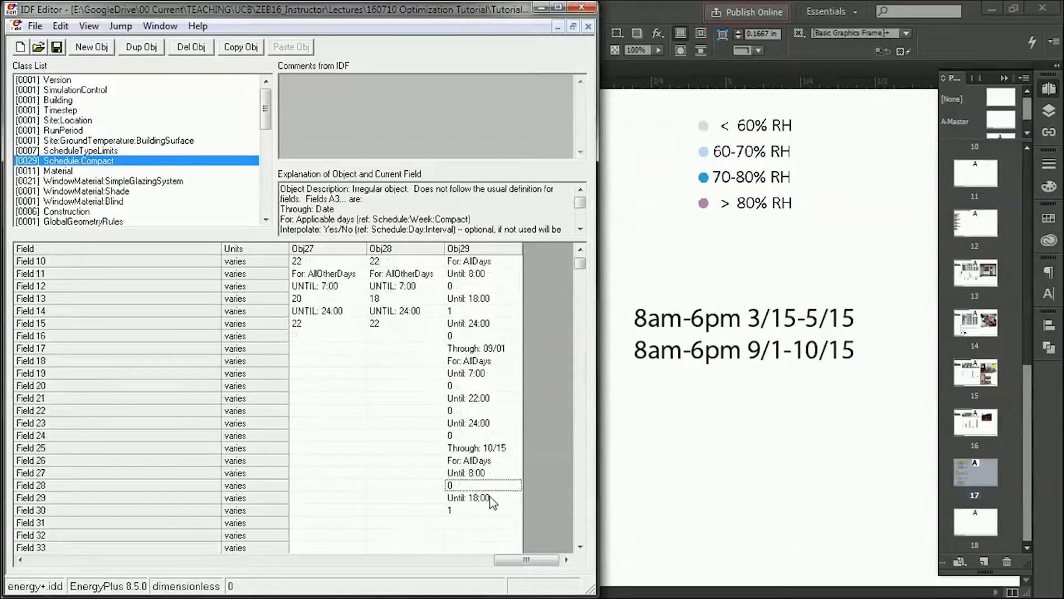
left_click(466, 497)
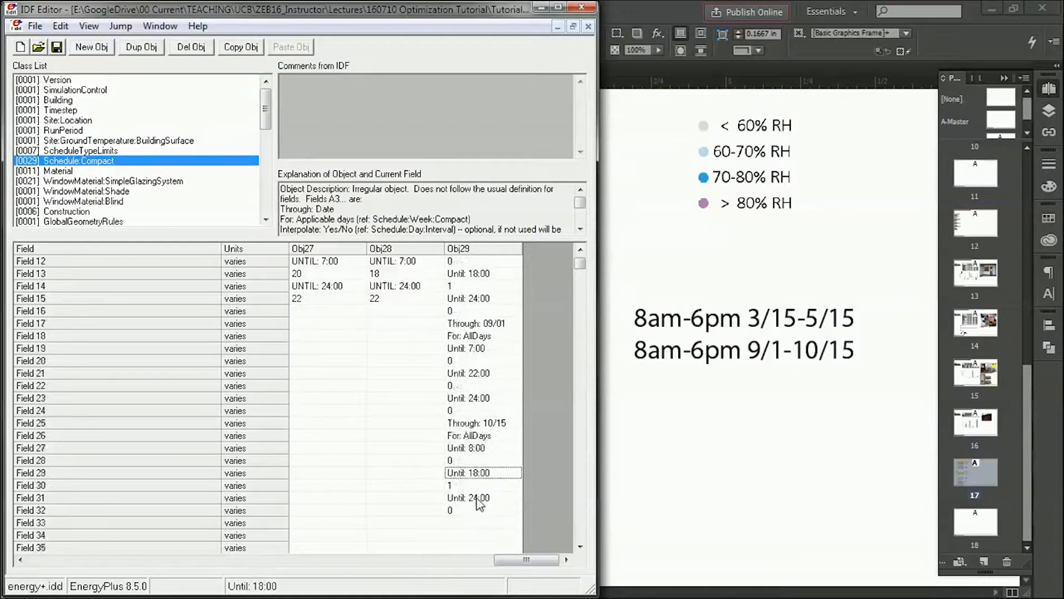
Step: Append a closing year-end period for all days ending Until: 24:00
left_click(474, 323)
type("Through: 09/0")
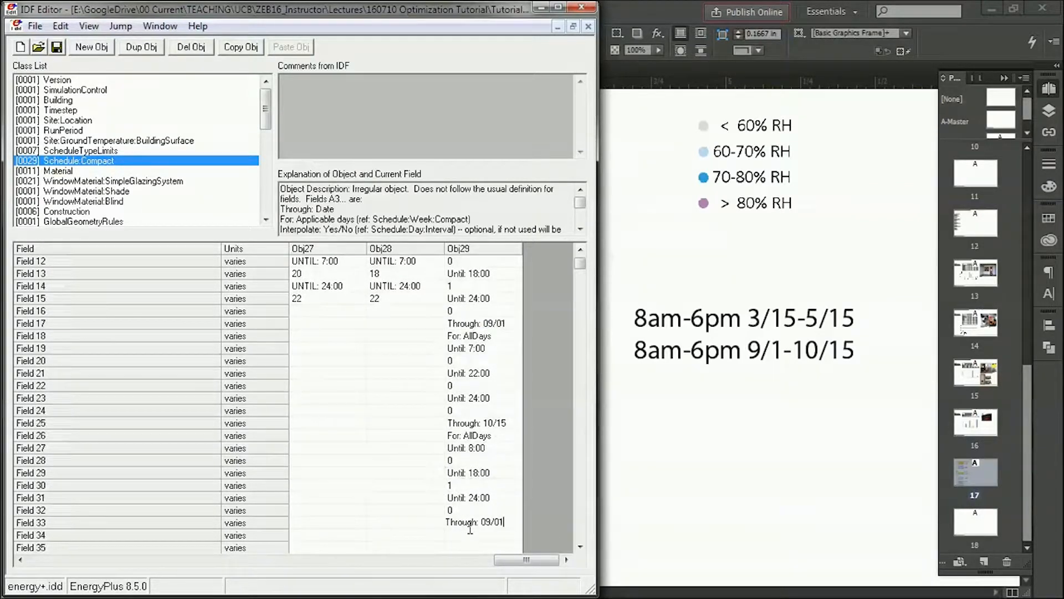
type("12/01")
left_click(483, 535)
type("For: AllDays")
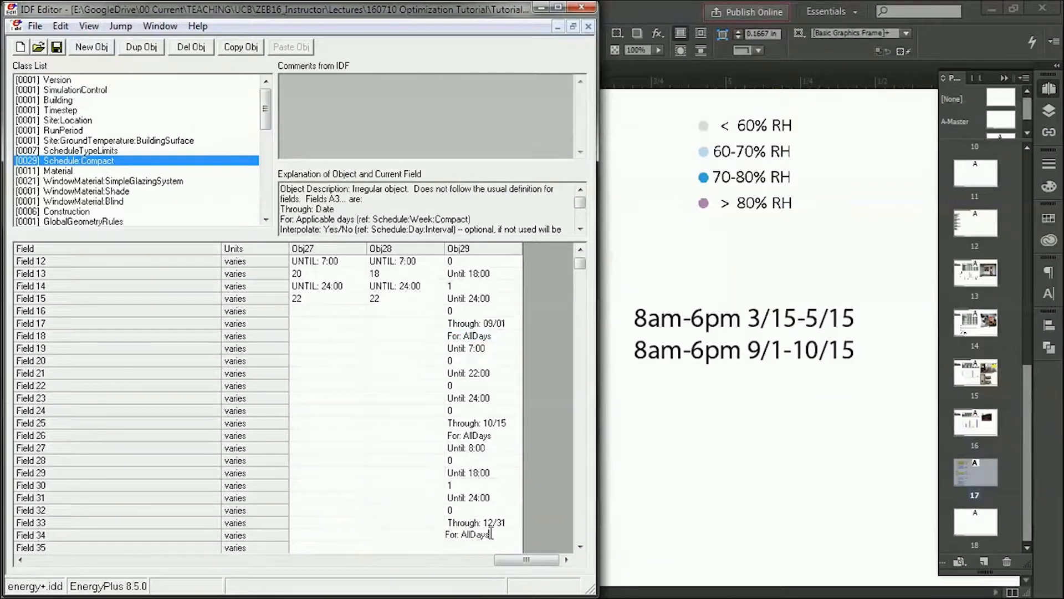
left_click(466, 447)
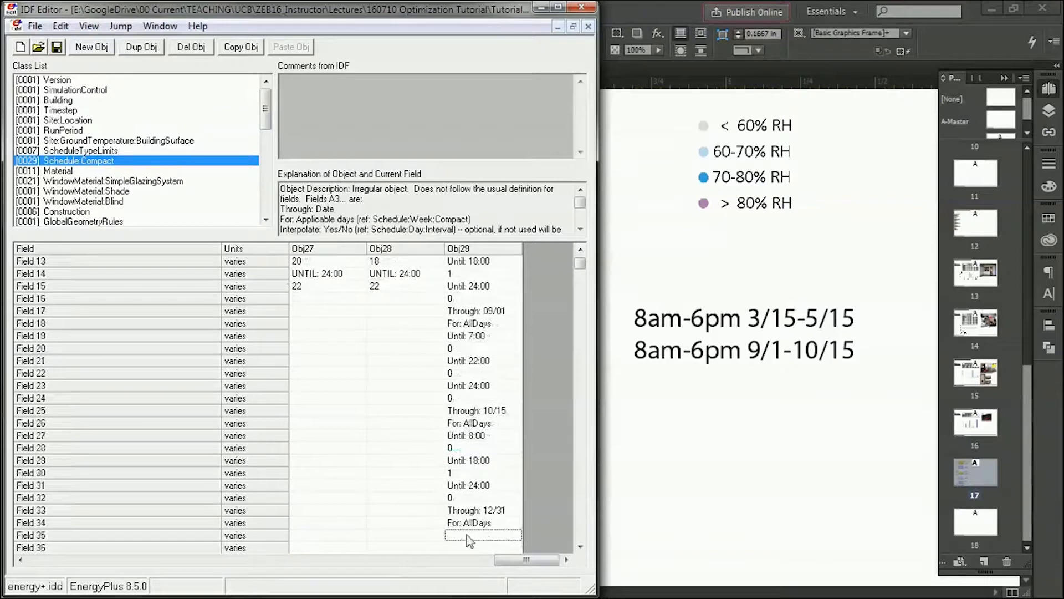
left_click(467, 485)
type("Until: 24:00")
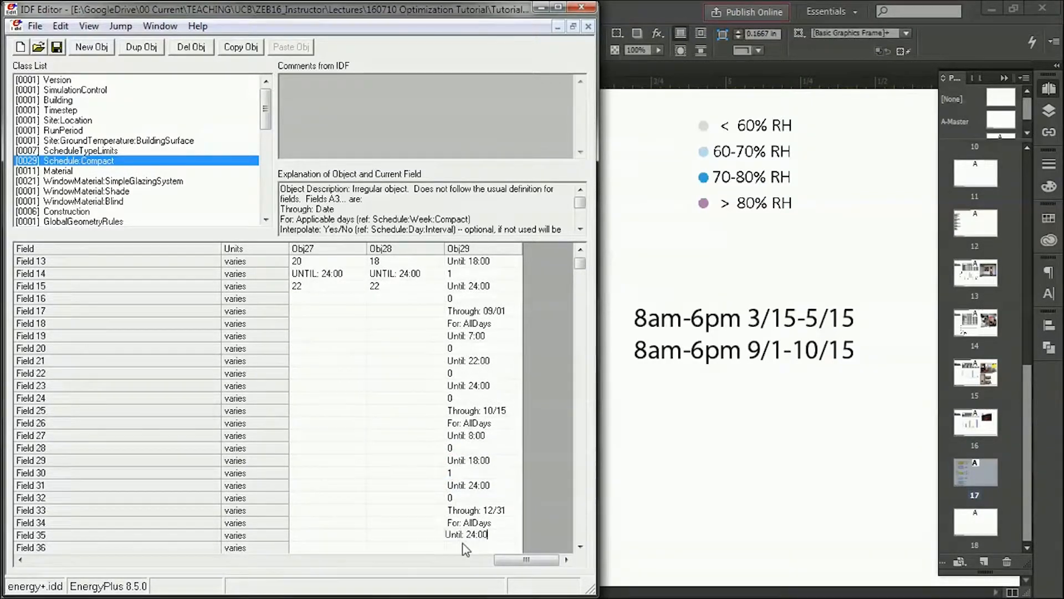
scroll("down", 3)
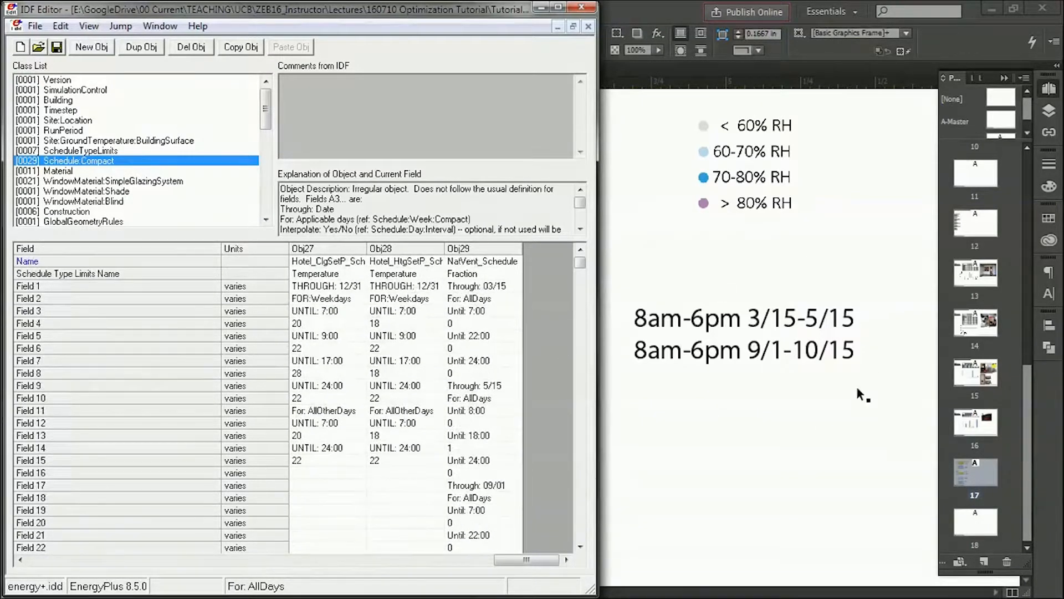
mouse_move(475, 373)
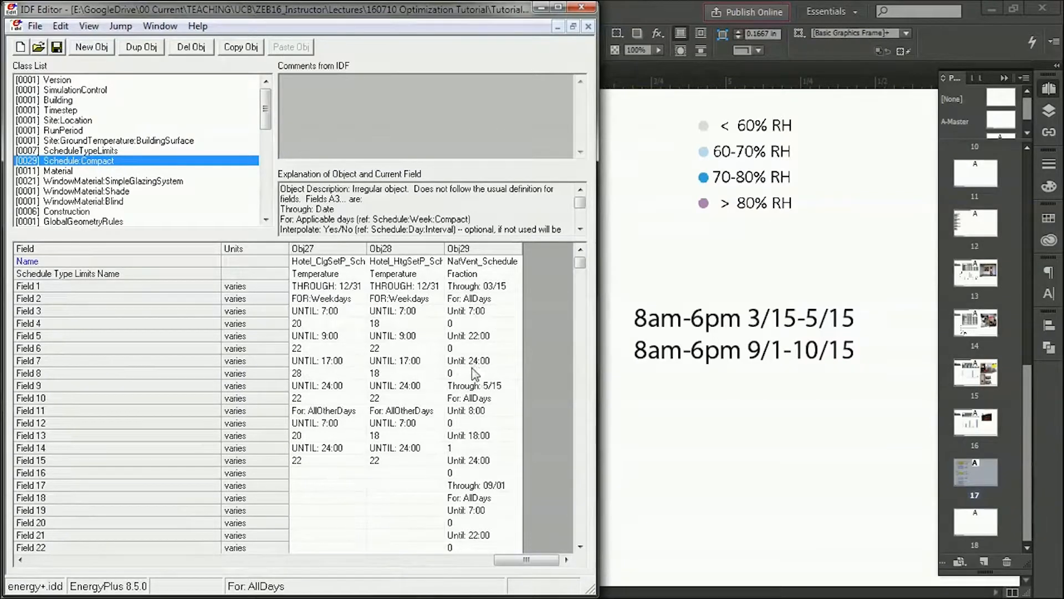
mouse_move(504, 406)
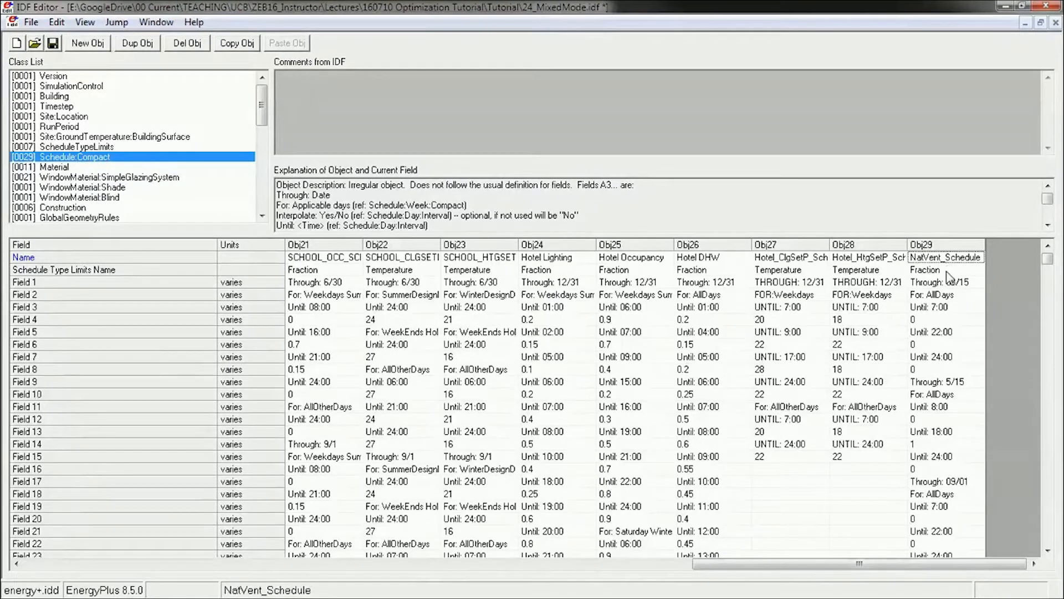
Step: Scroll down the Schedule:Compact field grid to review NatVent_Schedule's spring and autumn periods
scroll("down", 3)
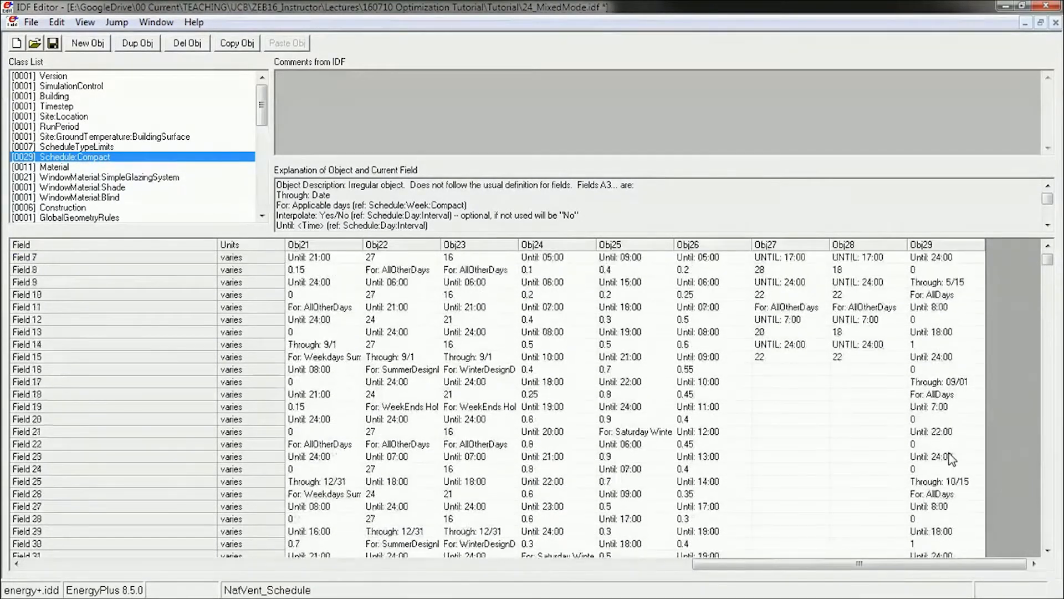